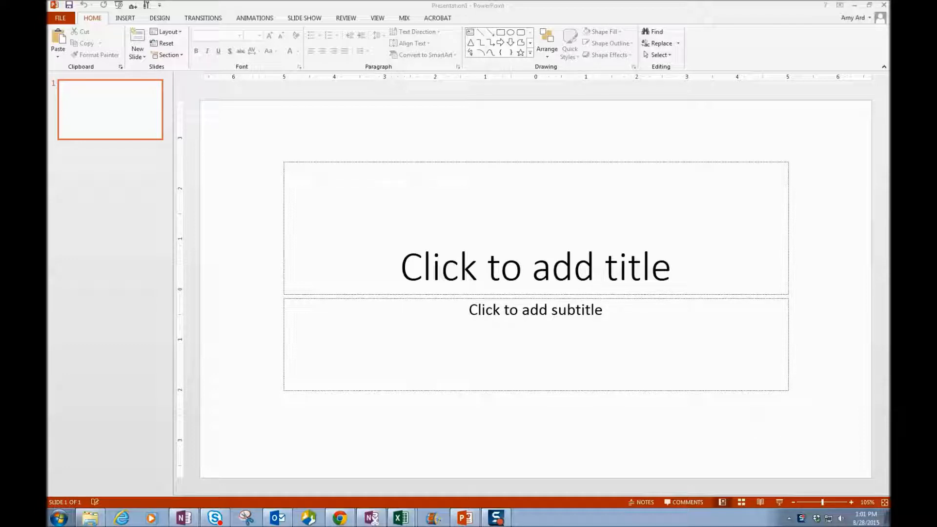
mouse_move(544, 332)
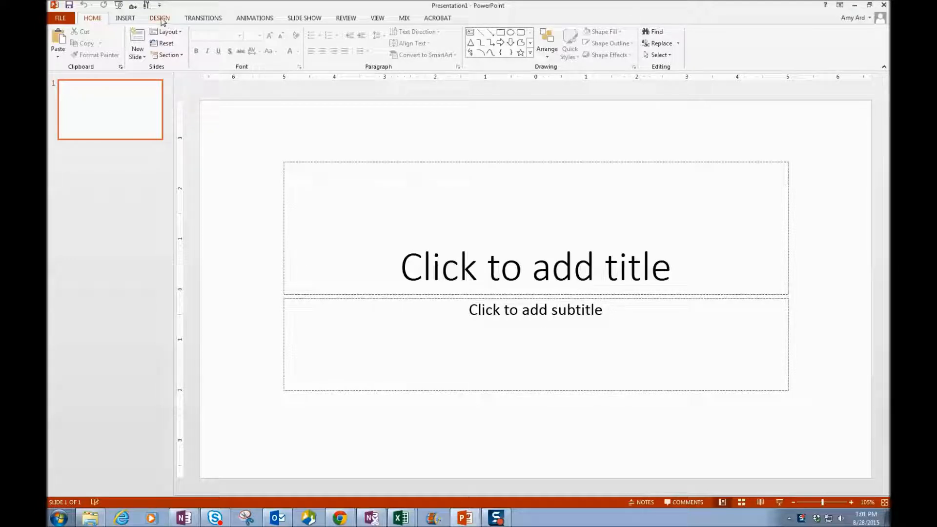
Step: Show the Design options and the slide size choices
left_click(159, 17)
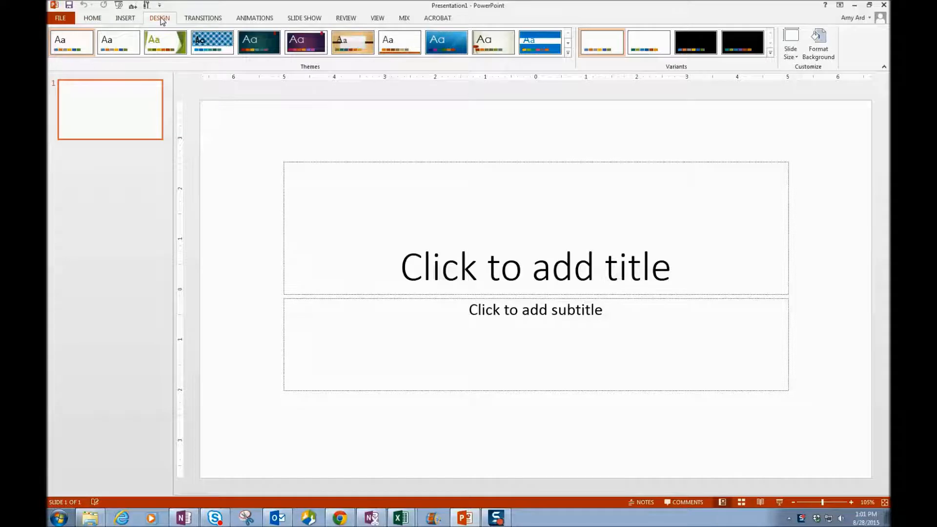
left_click(790, 42)
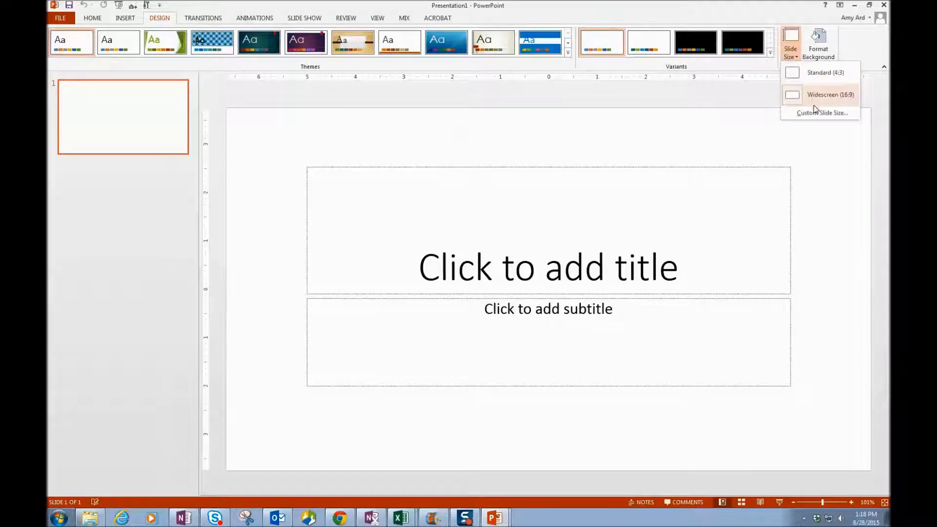
Step: Set a custom slide height of 1.25 in, making a 10.75 × 1.25 in banner with scaled content
left_click(822, 114)
type("10.75")
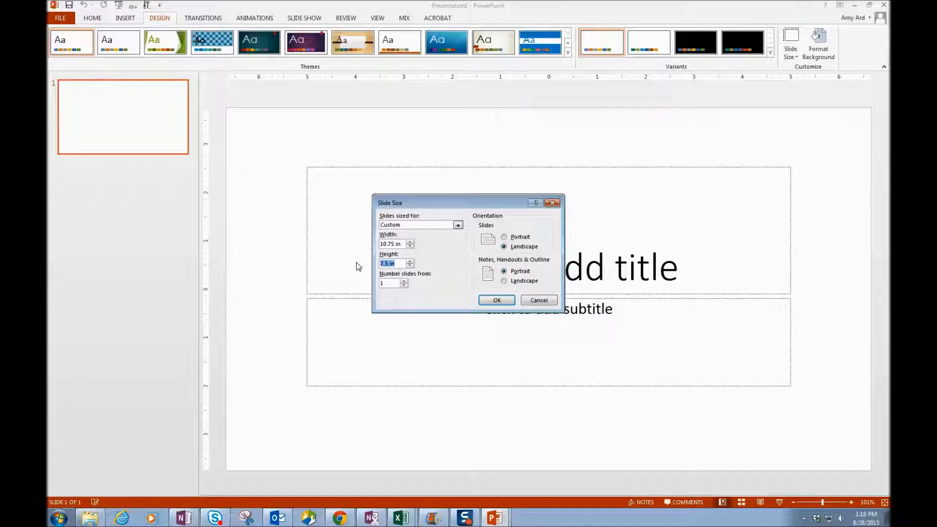
type("1.25")
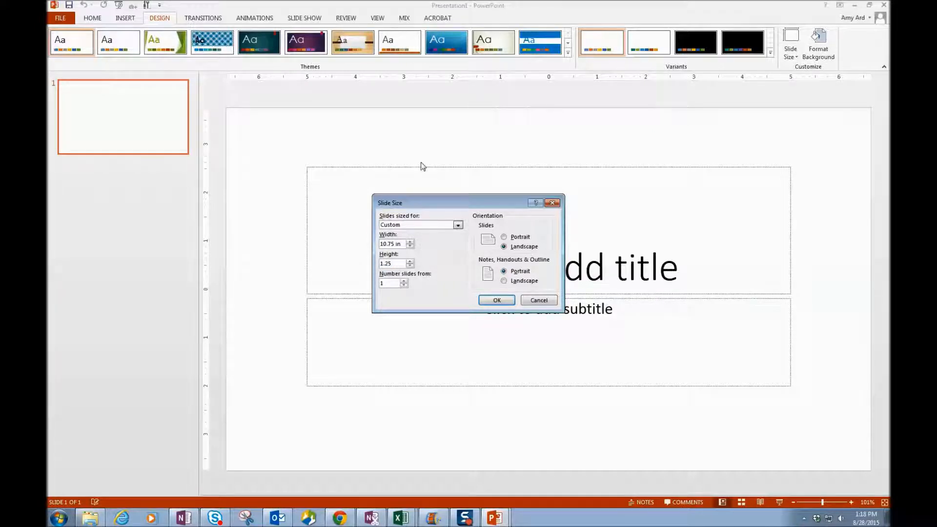
left_click(497, 300)
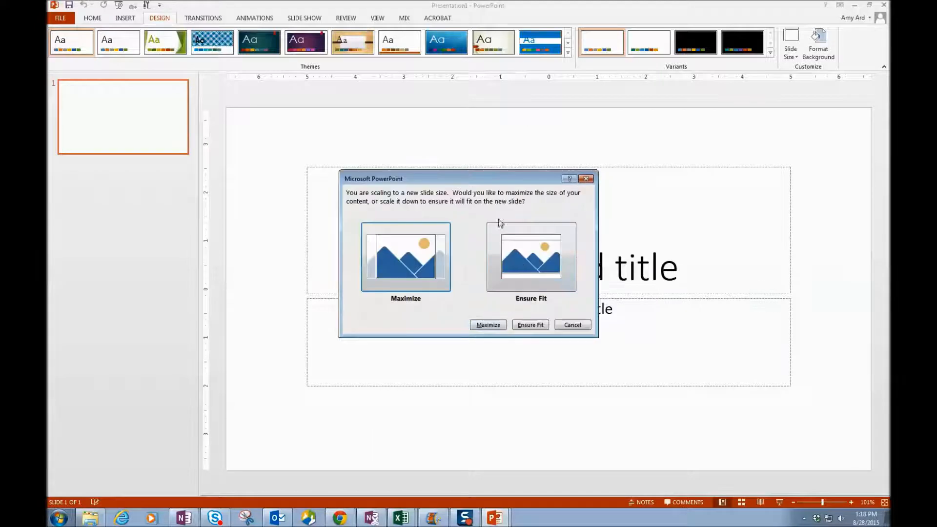
left_click(530, 324)
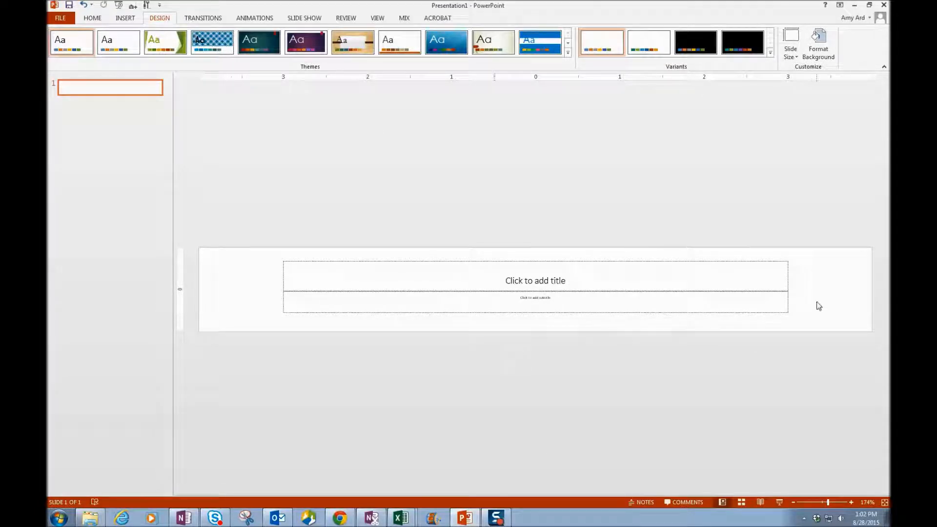
mouse_move(606, 293)
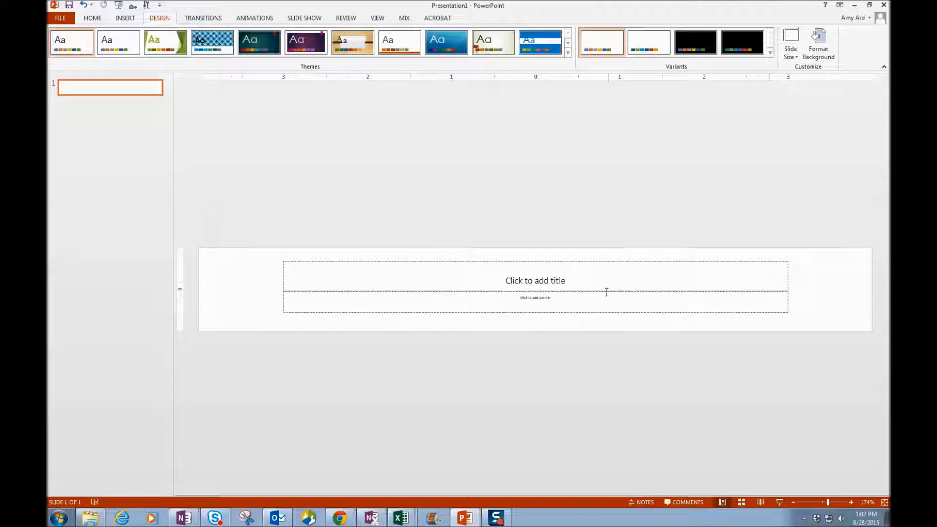
Step: Enter the title 'Blackboard 101- Enrollment and Customization' in the banner's title placeholder
left_click(534, 280)
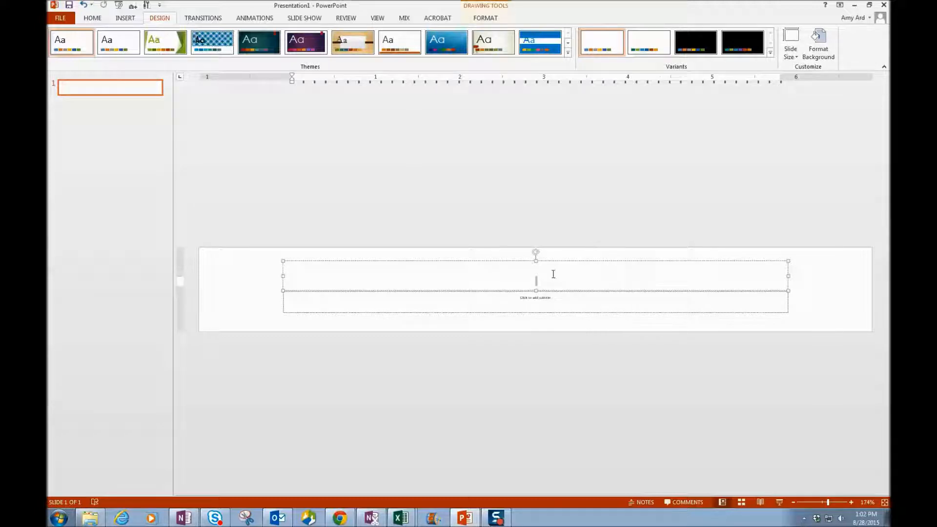
mouse_move(734, 434)
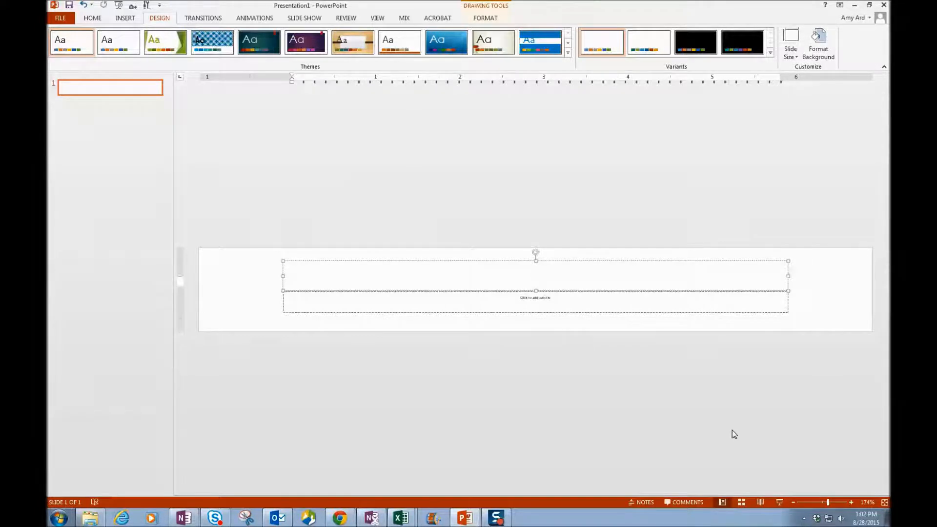
left_click(535, 275)
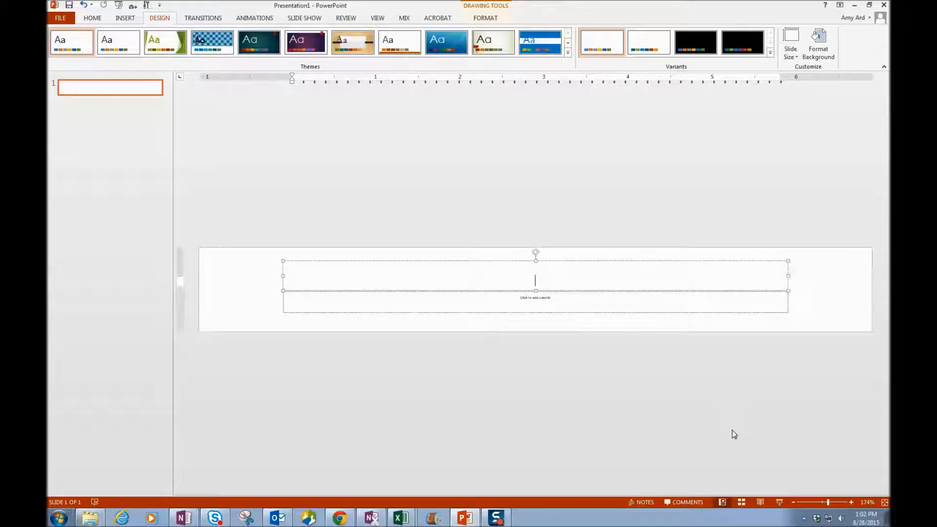
type("Blackboard")
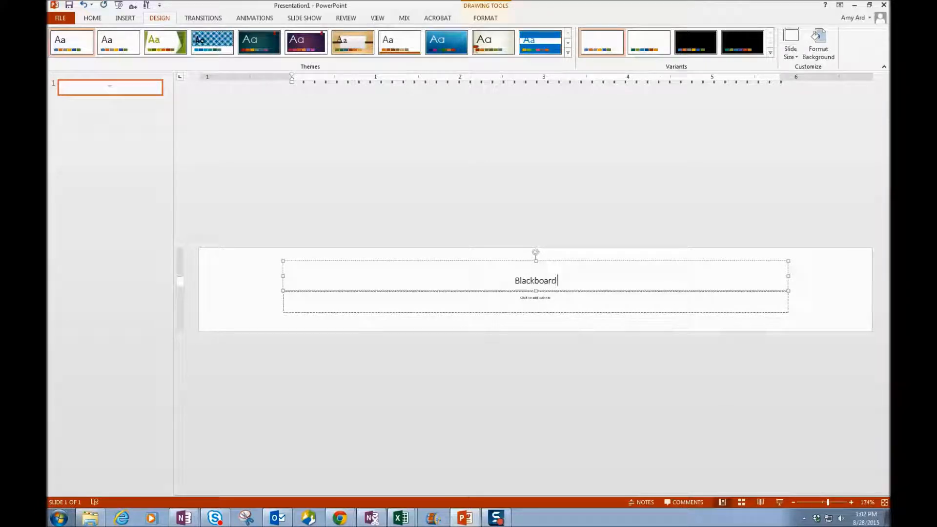
type("101-")
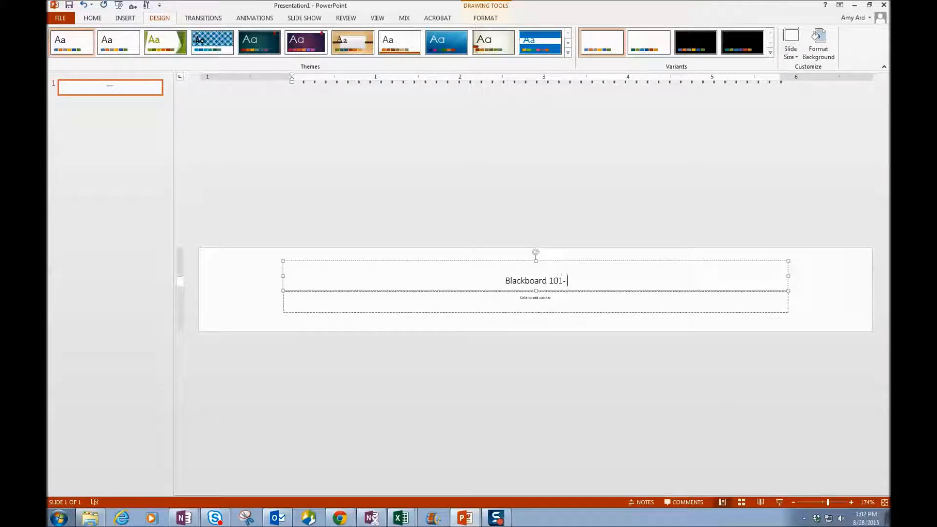
type("Enrollment")
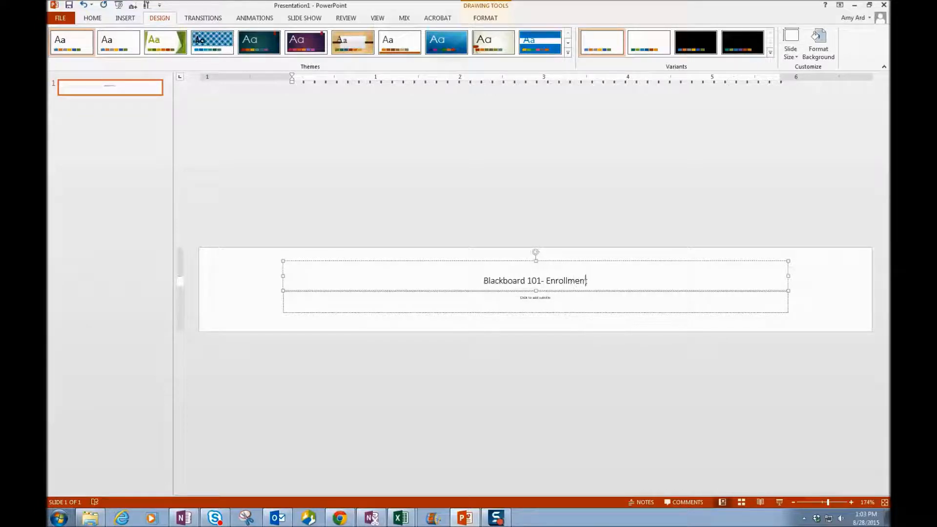
type("and Customizato")
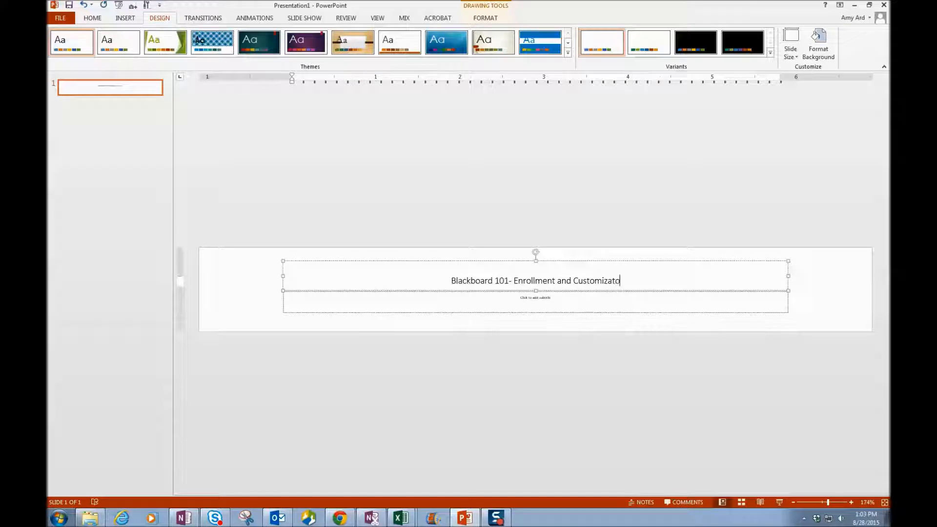
type("ion")
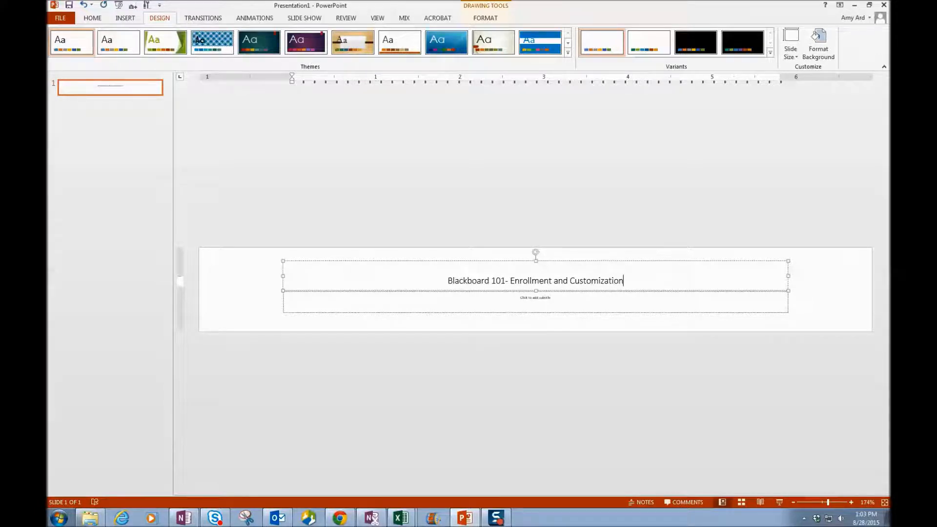
left_click(534, 303)
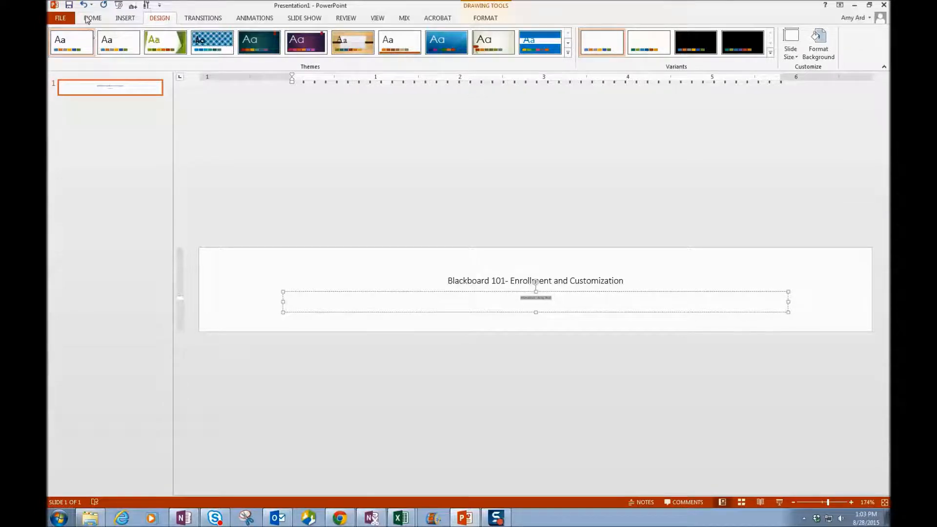
Step: Enlarge the subtitle and colour it blue, then enlarge the course title text
left_click(93, 18)
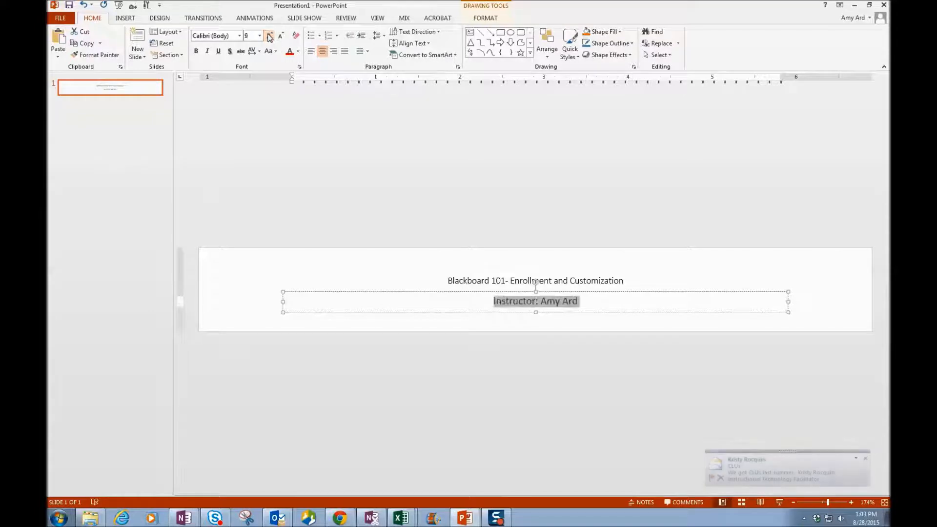
left_click(270, 35)
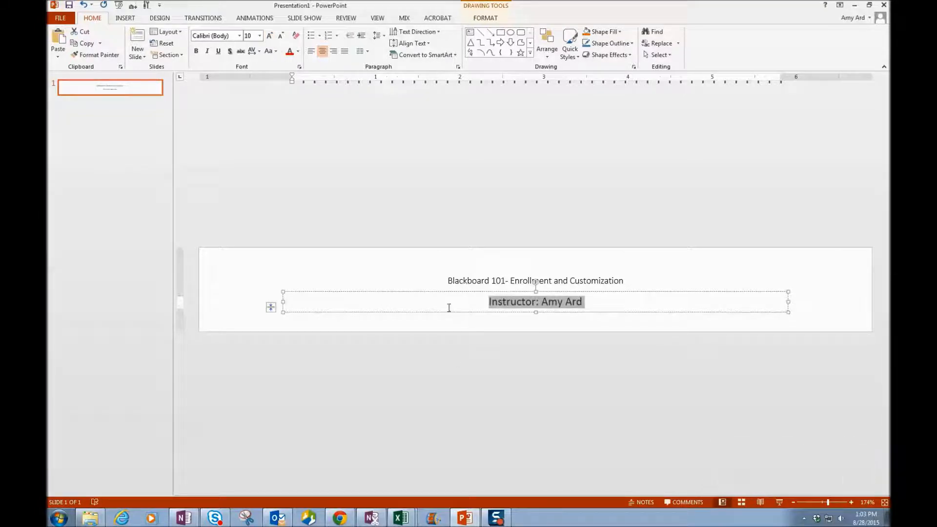
mouse_move(202, 126)
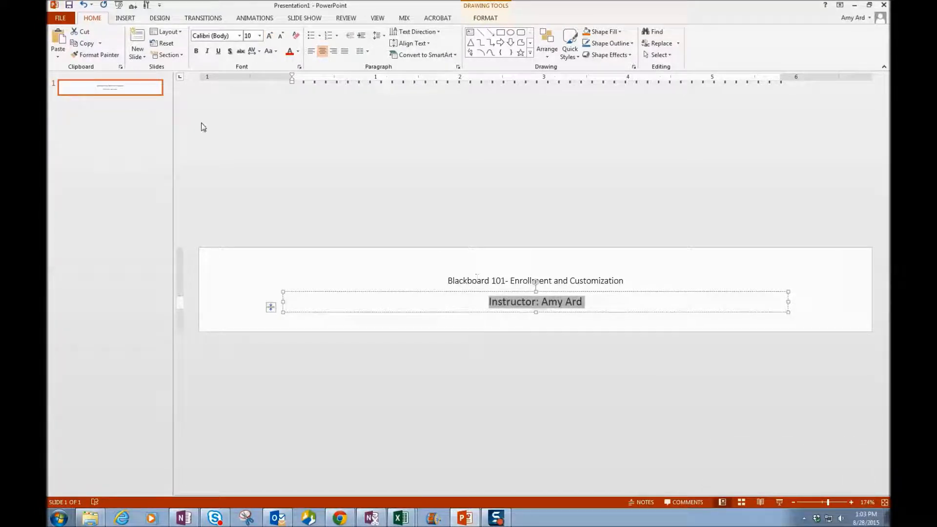
left_click(297, 51)
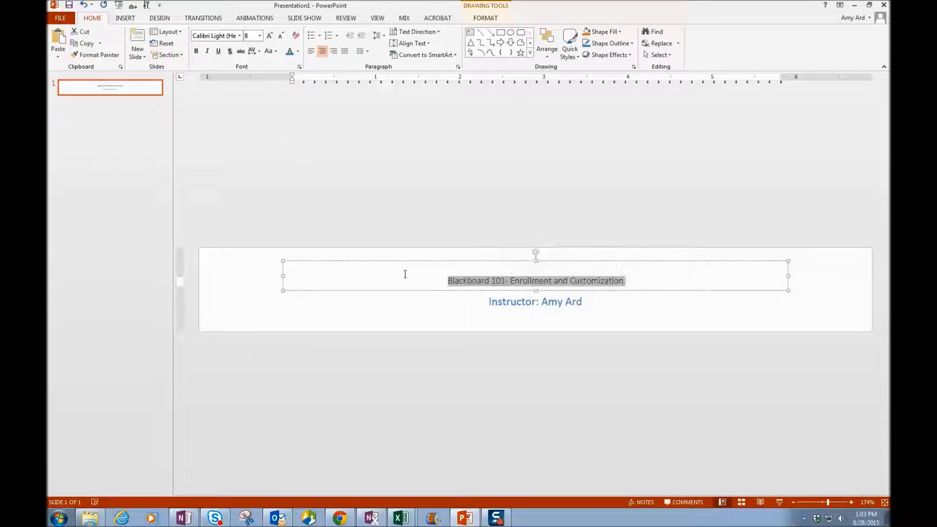
left_click(270, 35)
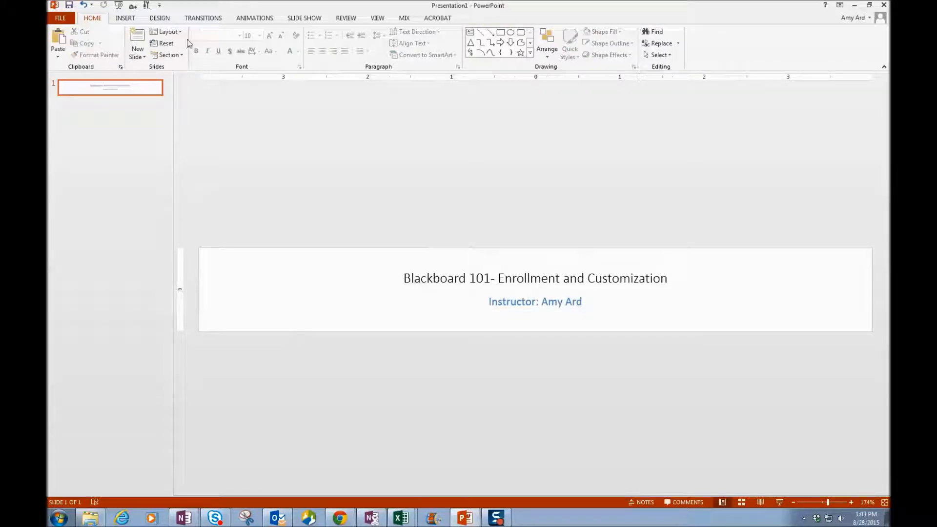
Step: Apply the wood-textured theme with a framed center panel to the banner
left_click(159, 18)
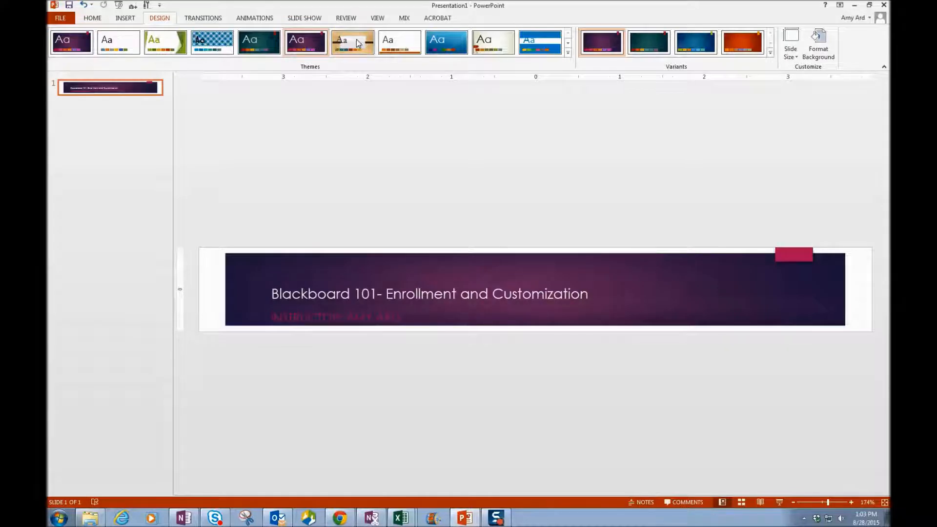
left_click(352, 42)
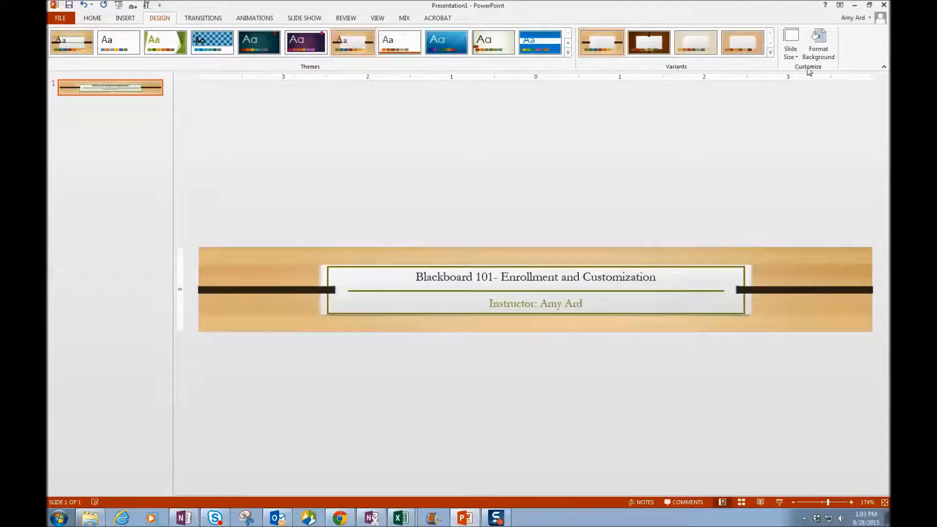
Step: Replace the wood background with a solid bright blue fill, trying orange-red and dark blue first
left_click(819, 45)
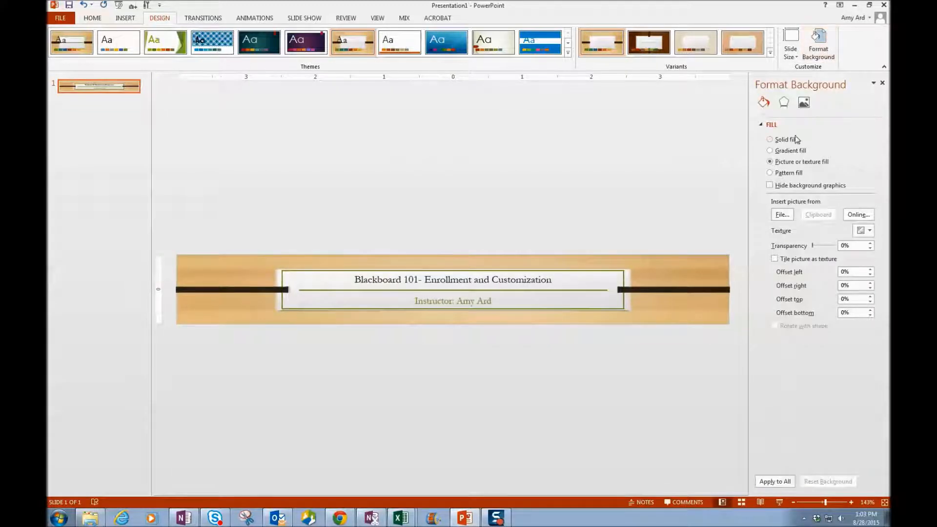
left_click(770, 140)
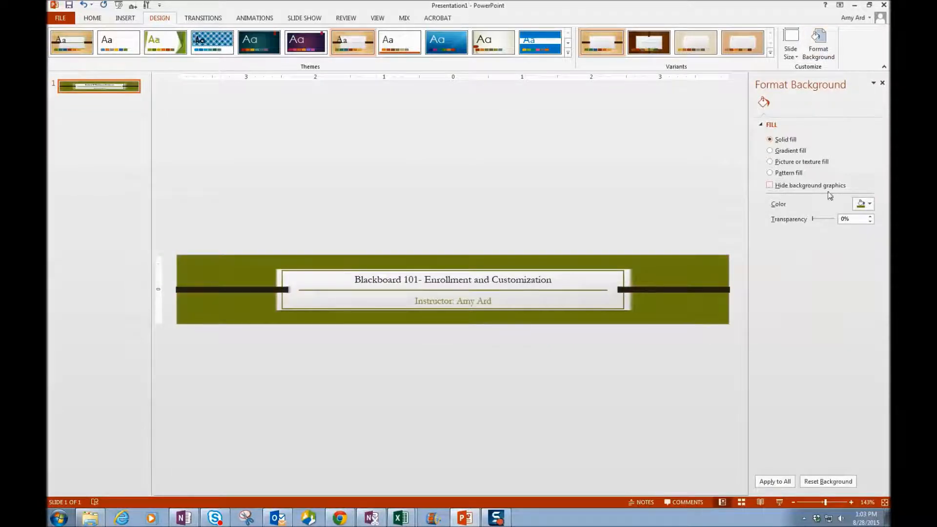
left_click(870, 204)
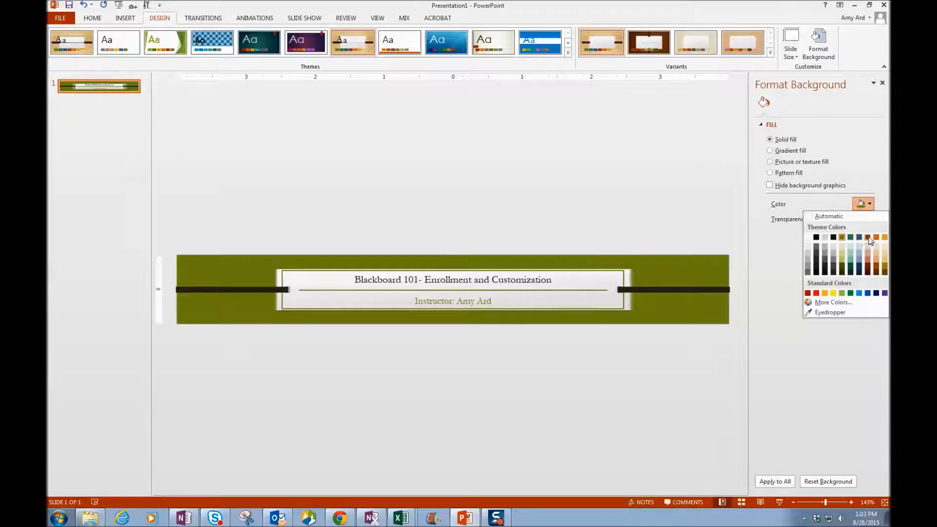
left_click(867, 237)
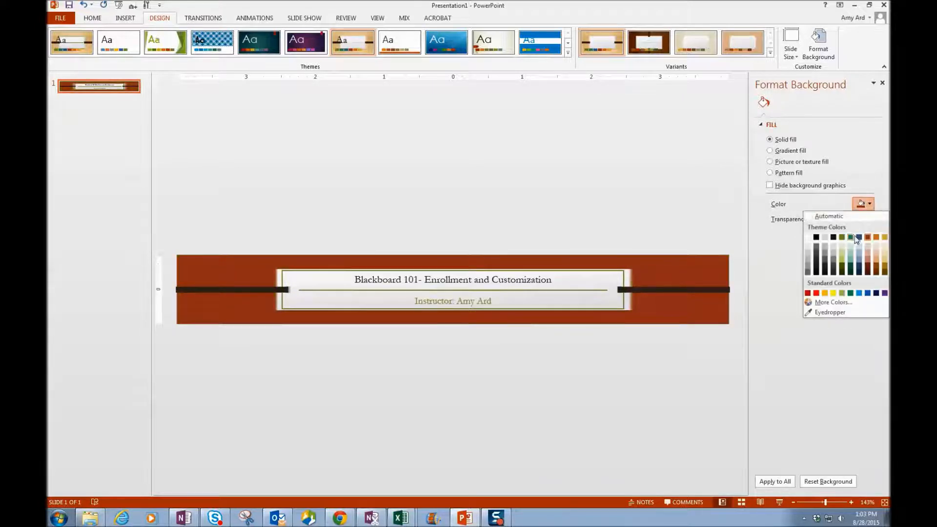
left_click(859, 237)
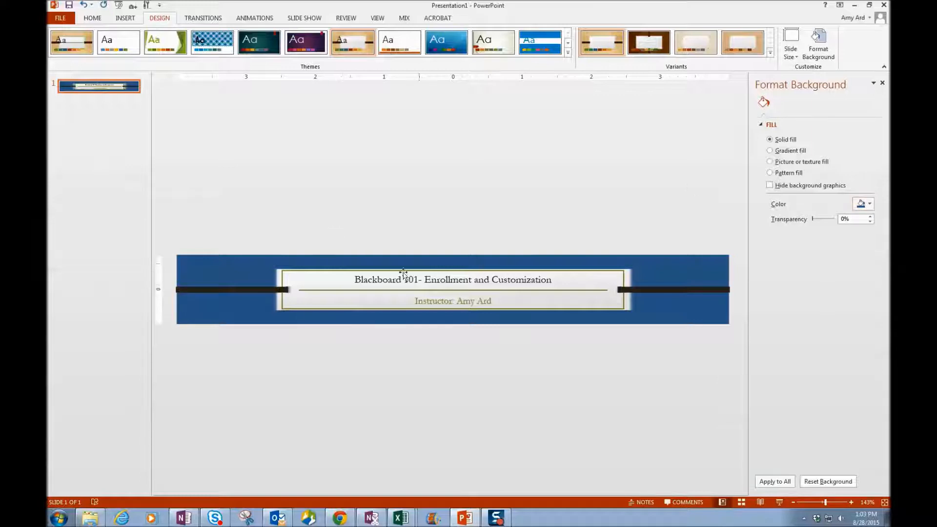
left_click(870, 204)
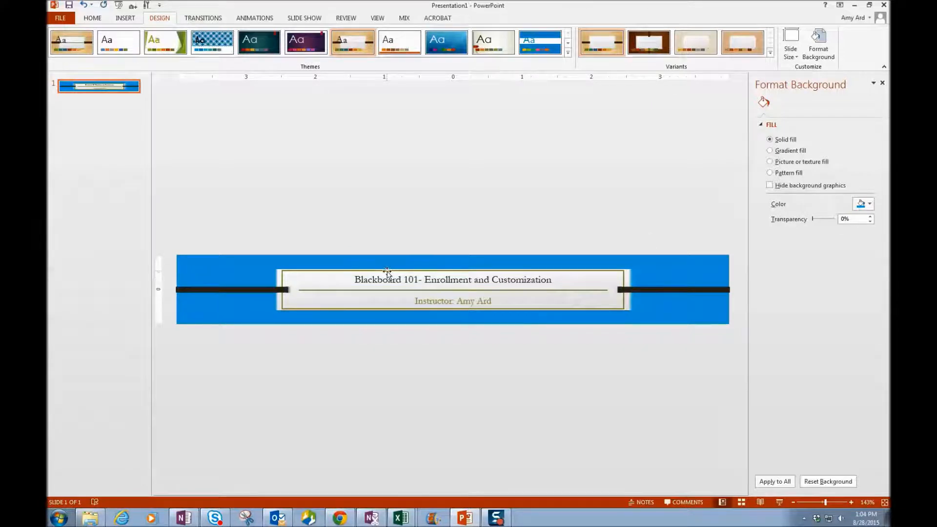
mouse_move(409, 272)
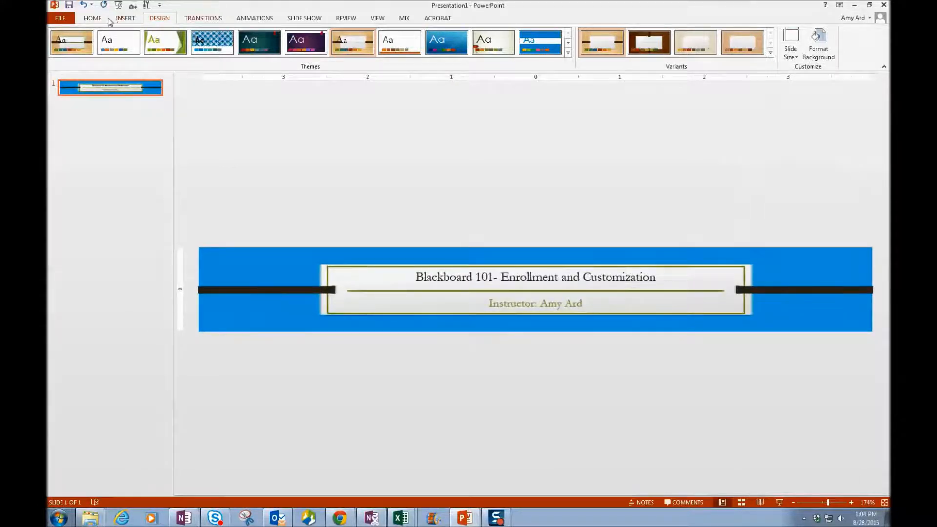
Step: Insert the Blackboard Learn logo from a Bing search for 'blackboard' and move it toward the banner's left
left_click(125, 18)
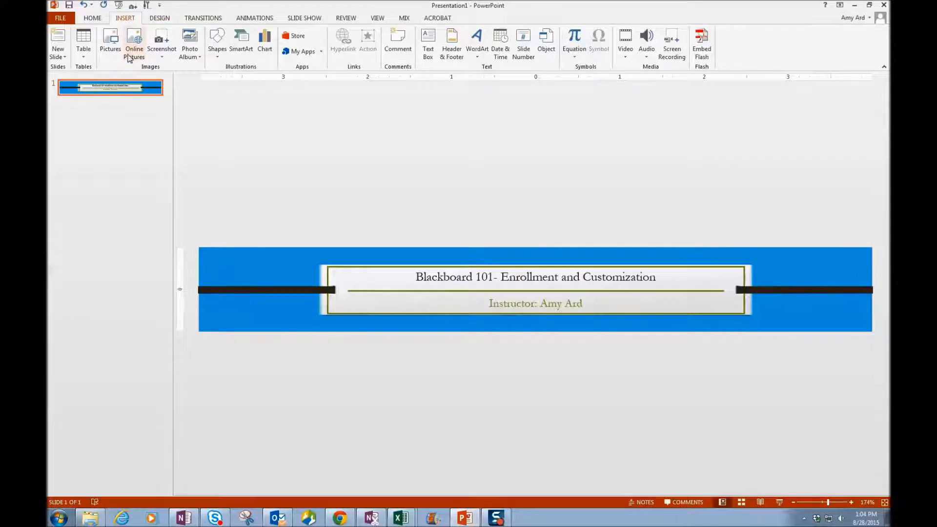
mouse_move(134, 41)
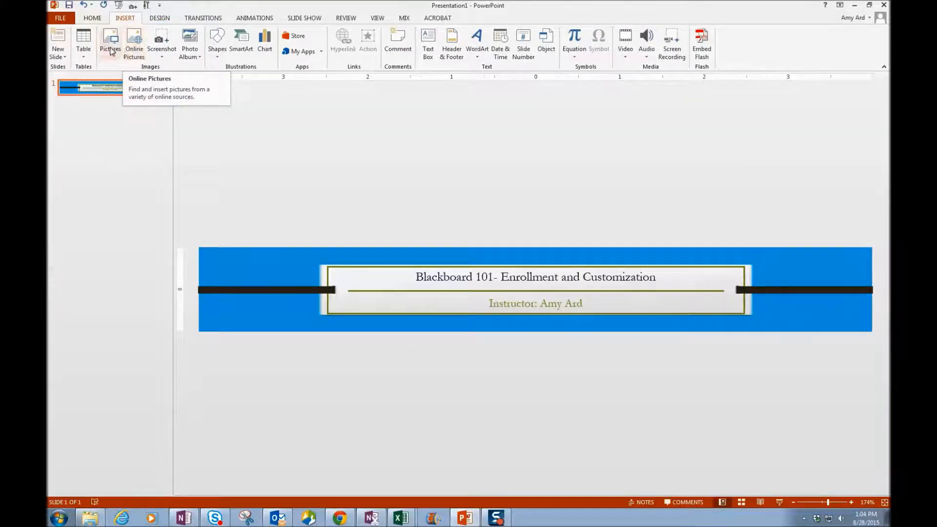
left_click(134, 43)
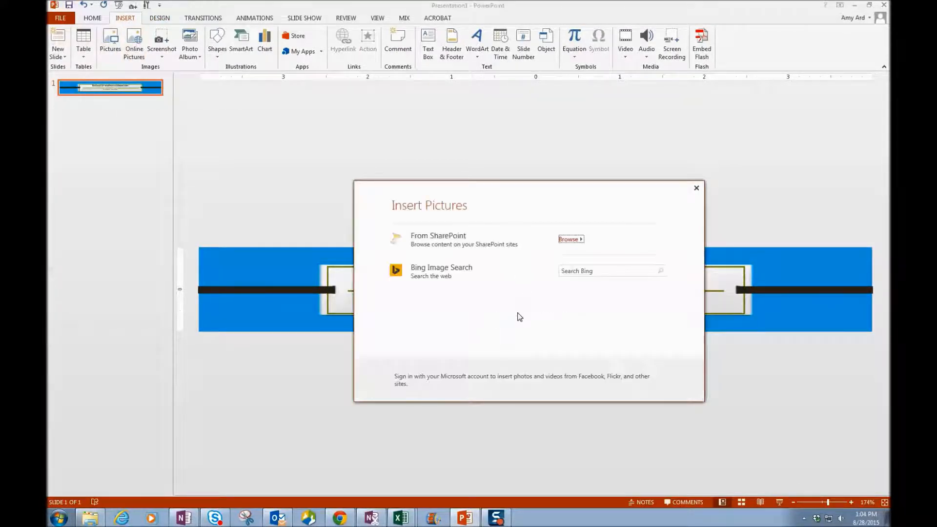
left_click(609, 270)
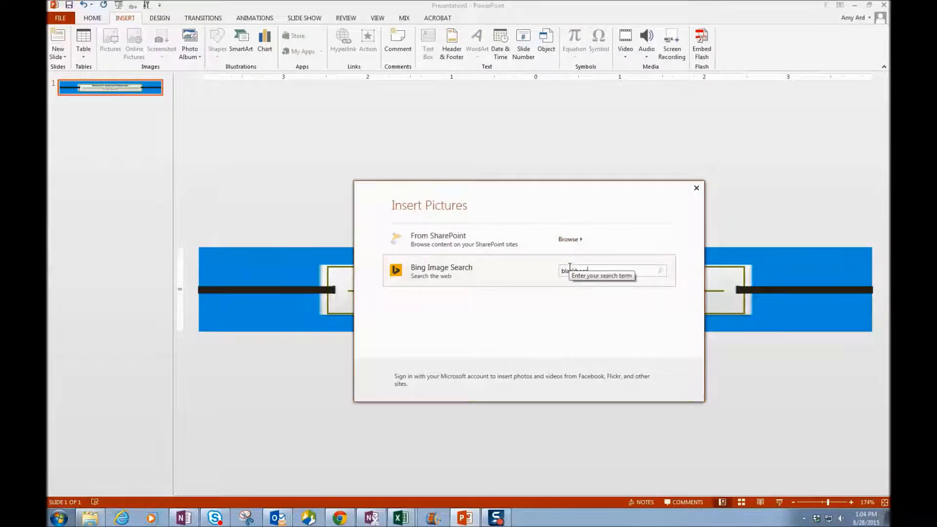
left_click(660, 271)
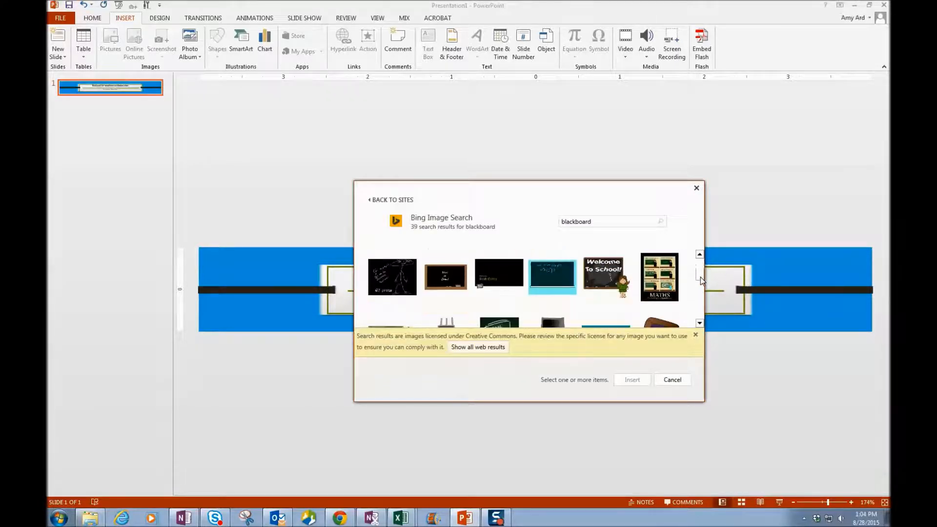
scroll("down", 3)
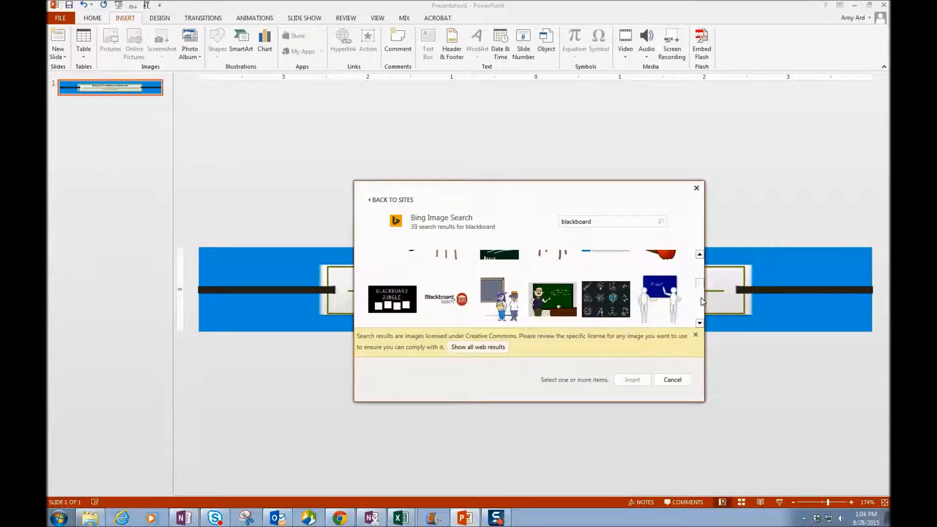
left_click(446, 299)
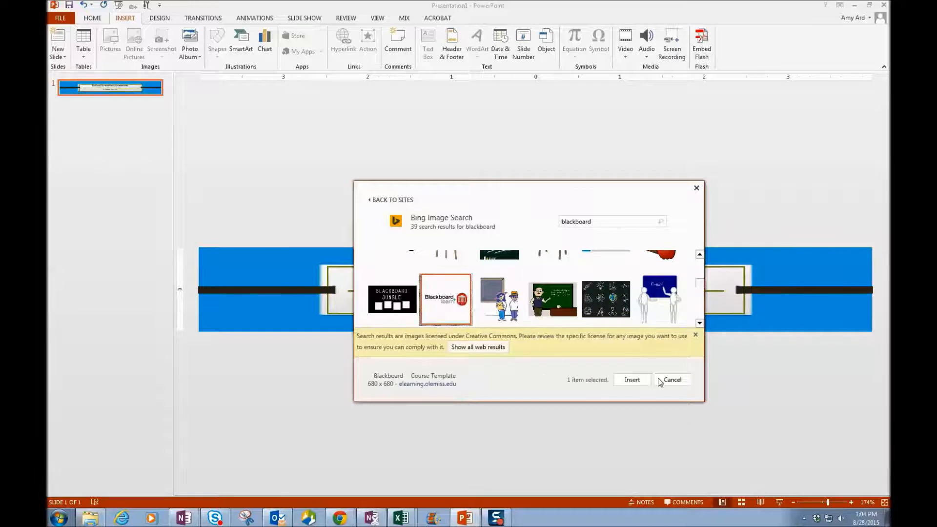
left_click(632, 379)
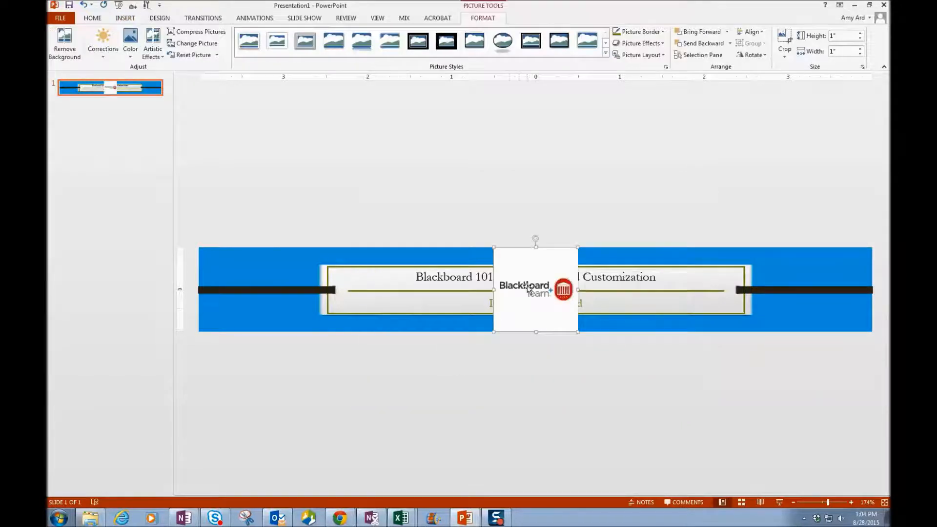
left_click_drag(535, 290, 355, 281)
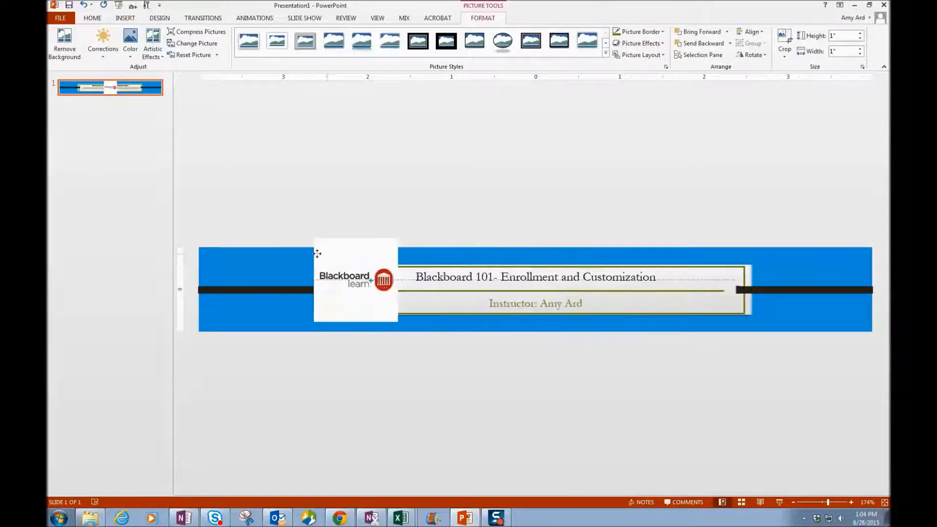
Step: Place the logo at the banner's left end and make its white background transparent
left_click_drag(356, 281, 269, 289)
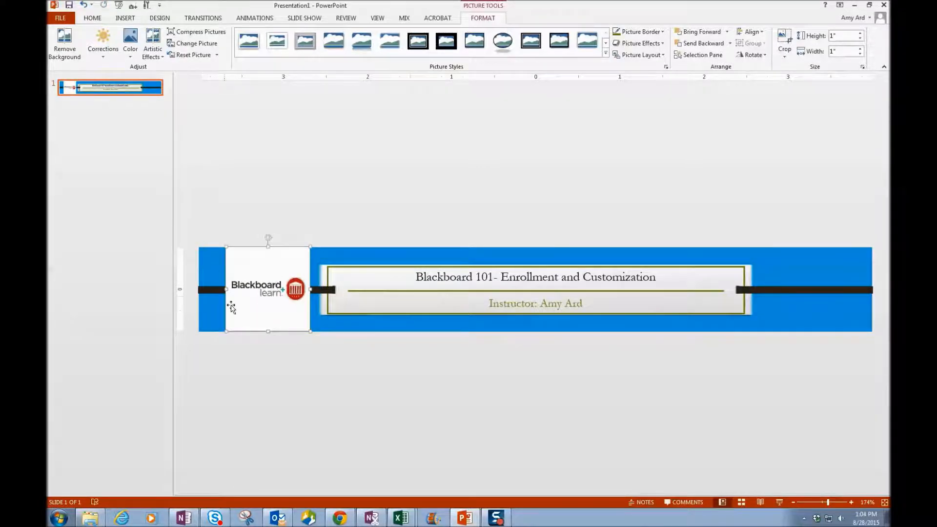
mouse_move(279, 262)
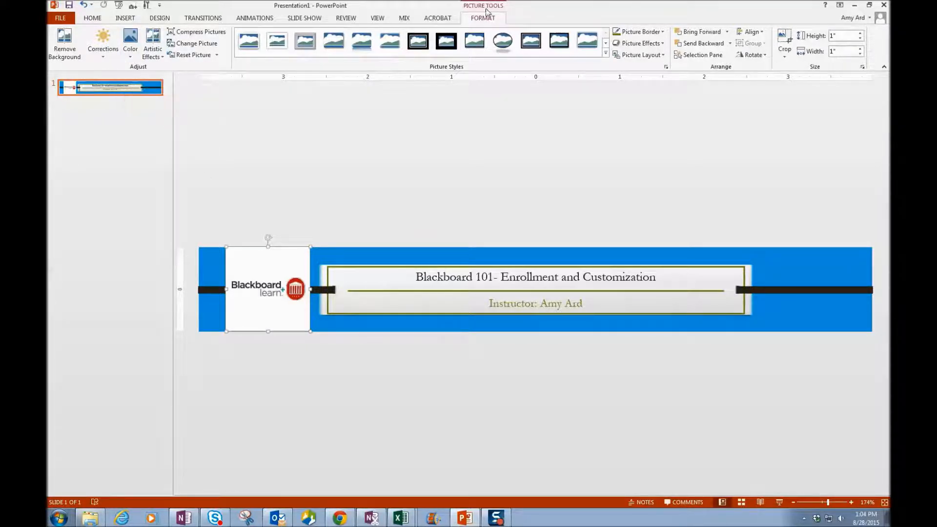
left_click(130, 43)
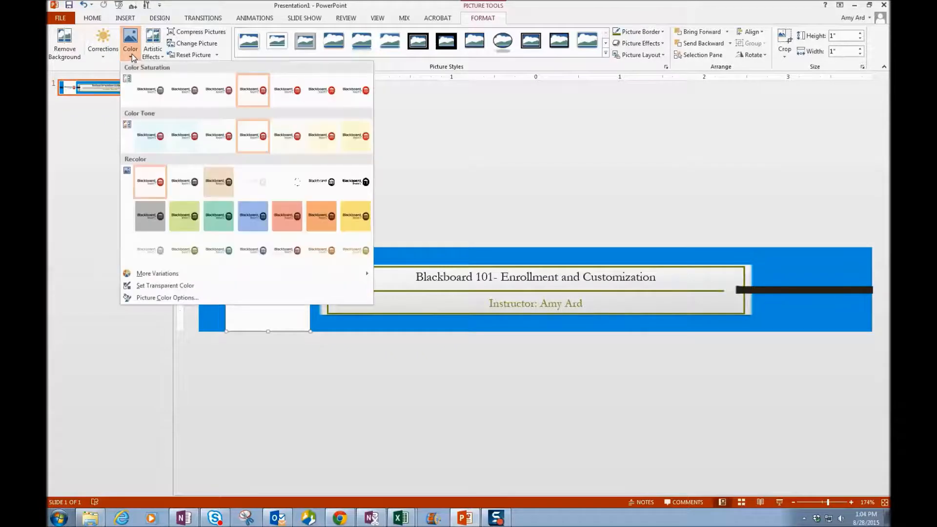
left_click(165, 285)
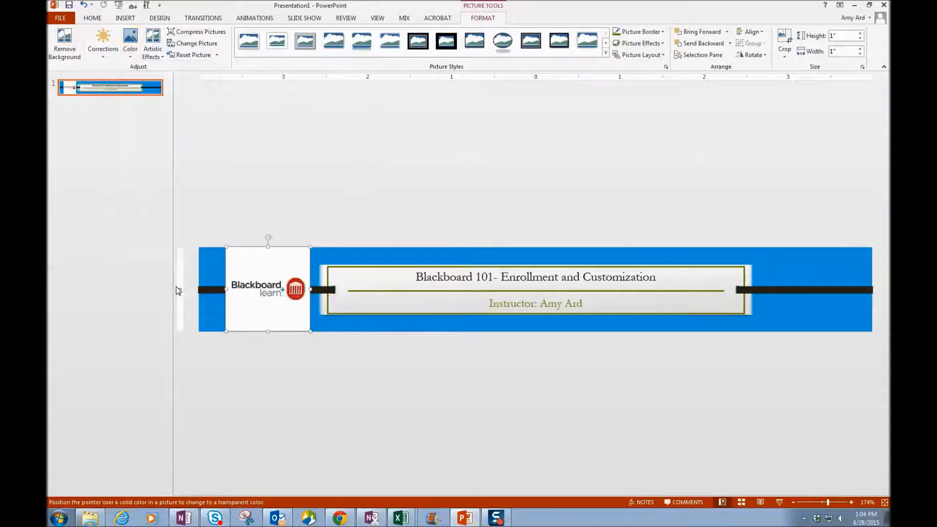
left_click(245, 262)
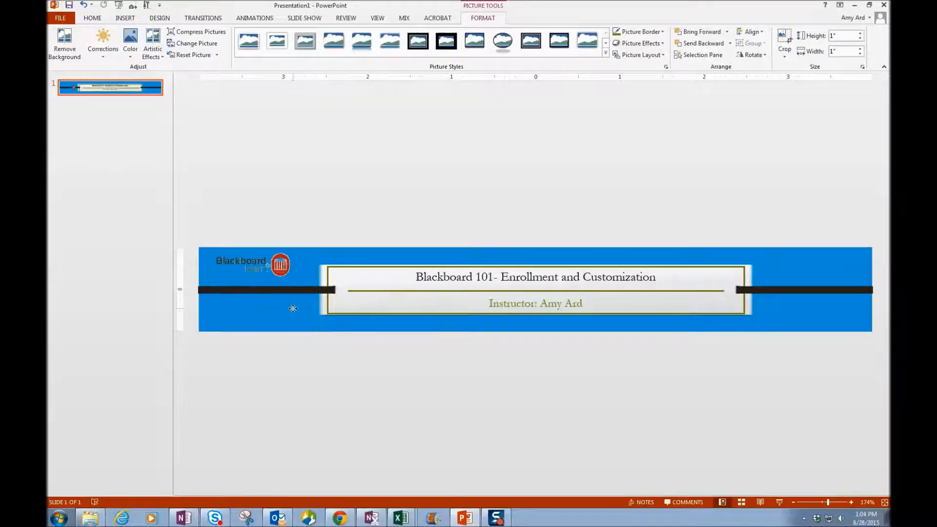
Step: Crop the transparent logo down to a small mark in the top-left corner
left_click(279, 265)
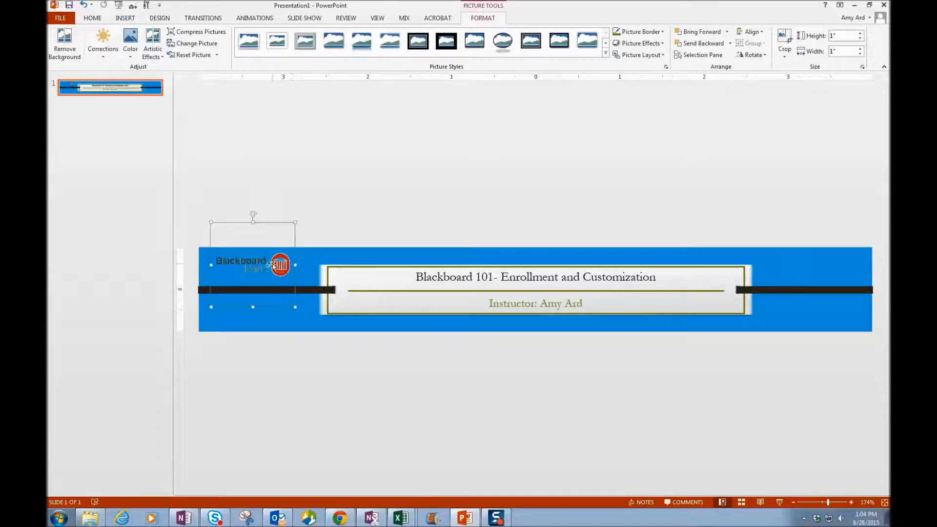
left_click(784, 41)
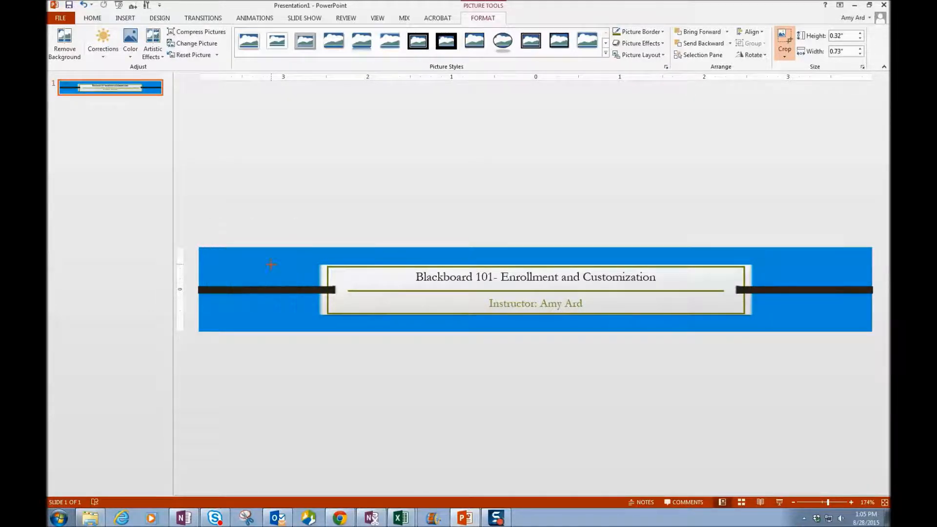
left_click(784, 39)
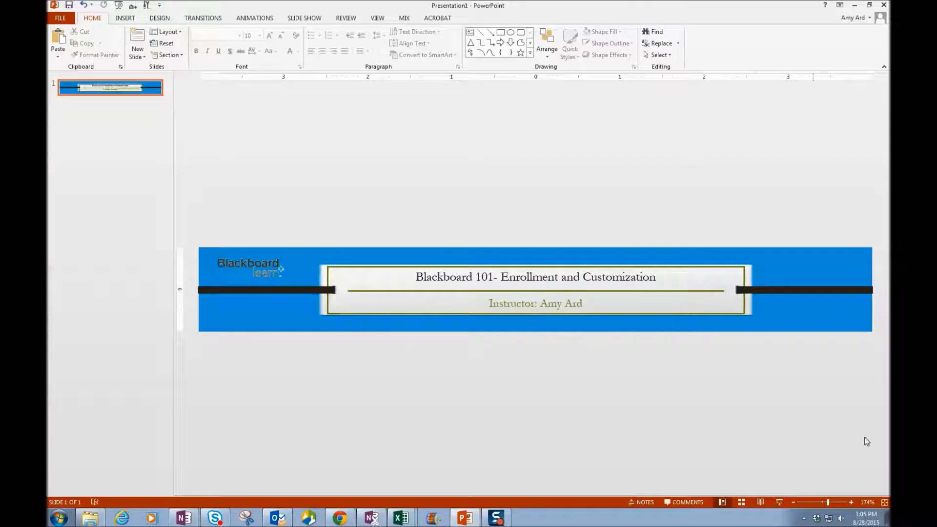
mouse_move(740, 397)
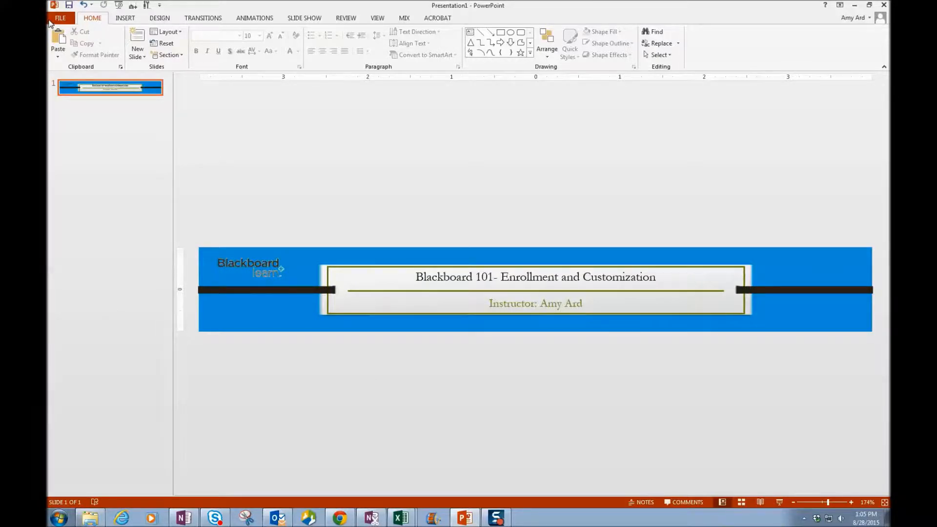
Step: Save just this slide to the computer as 'Blackboard 101- Enrollment and Customization.jpg' in JPEG format
left_click(59, 17)
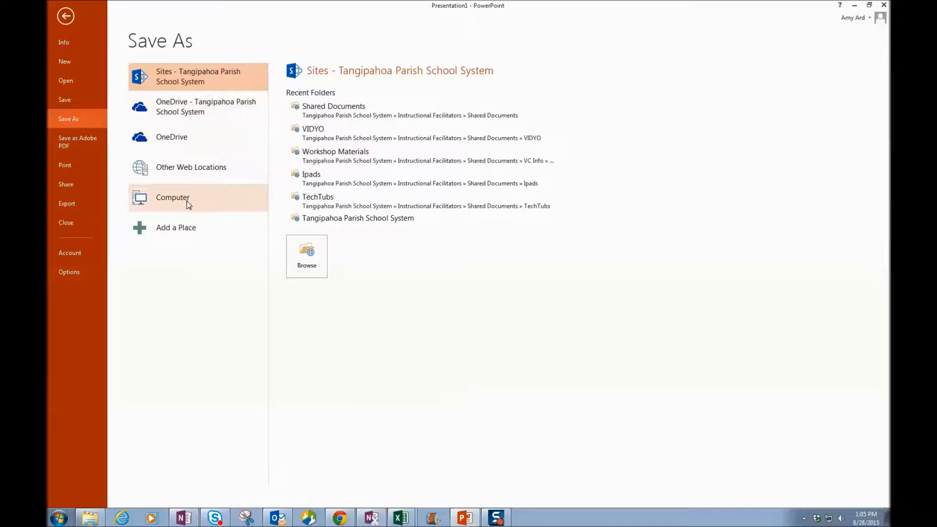
left_click(171, 197)
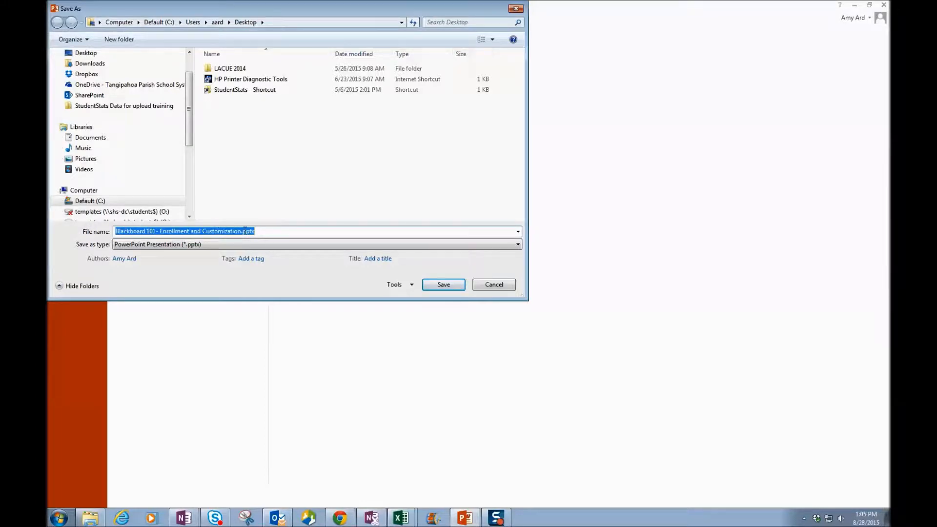
left_click(514, 244)
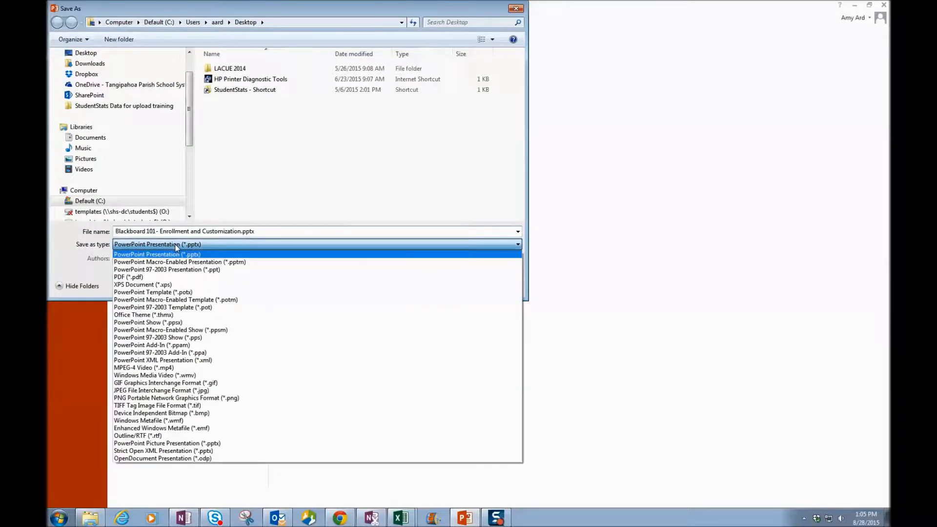
mouse_move(166, 269)
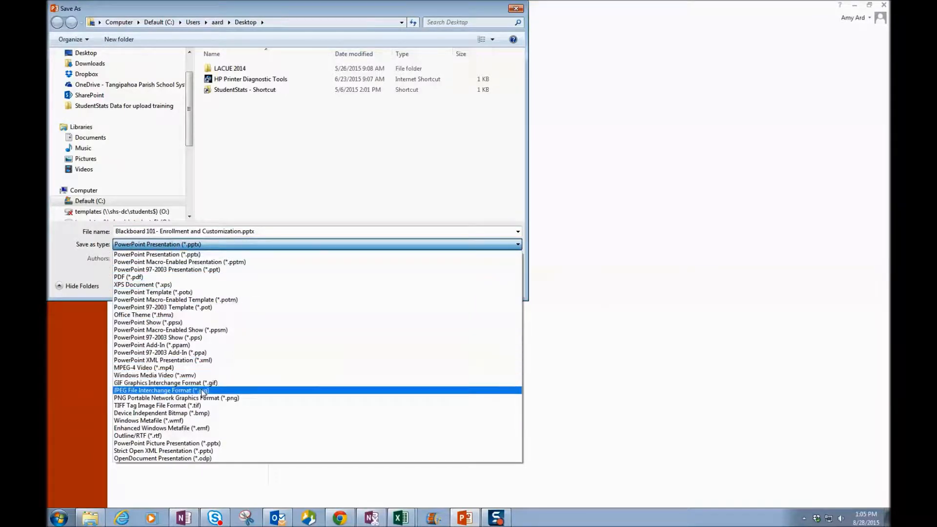
left_click(159, 391)
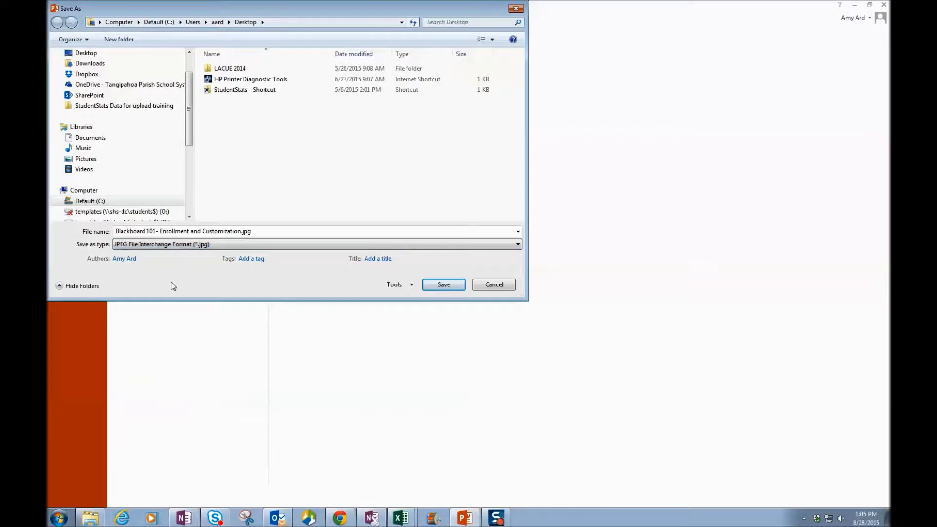
left_click(444, 284)
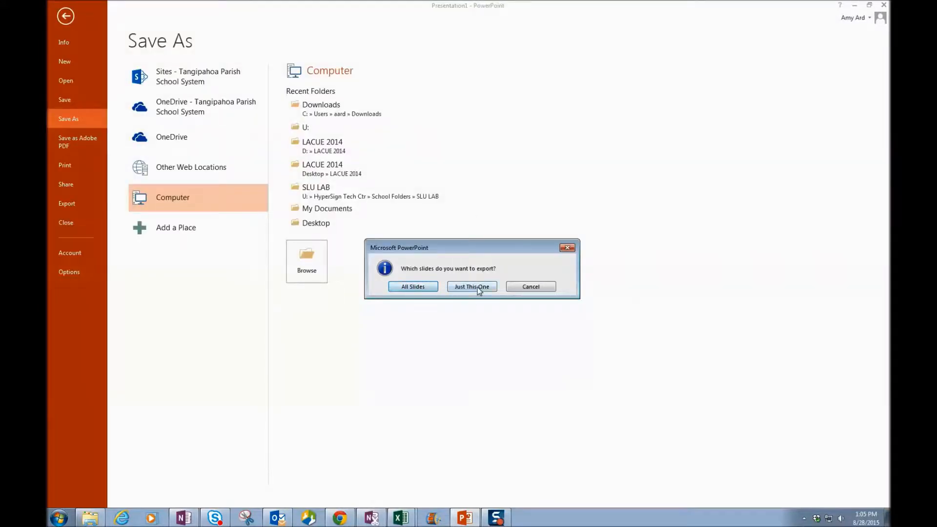
left_click(471, 286)
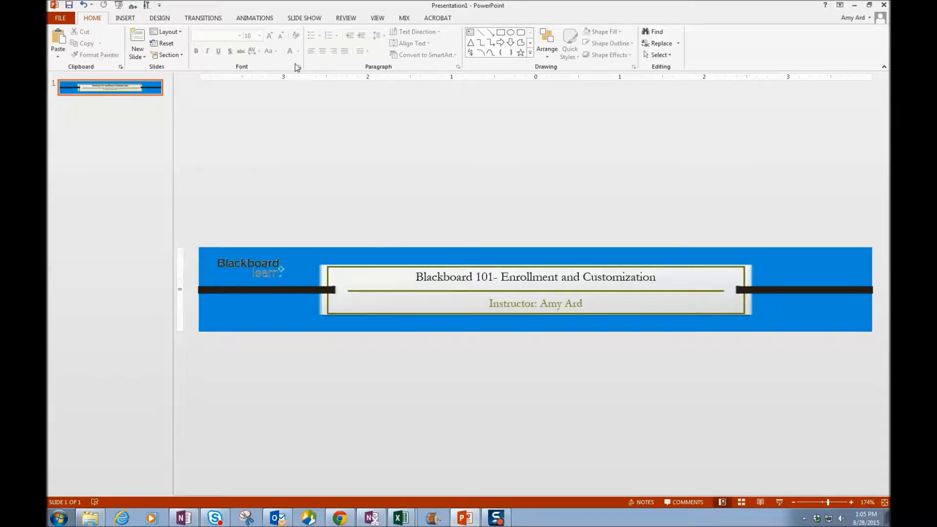
Step: Close PowerPoint, answering the save prompt so the presentation closes
left_click(884, 6)
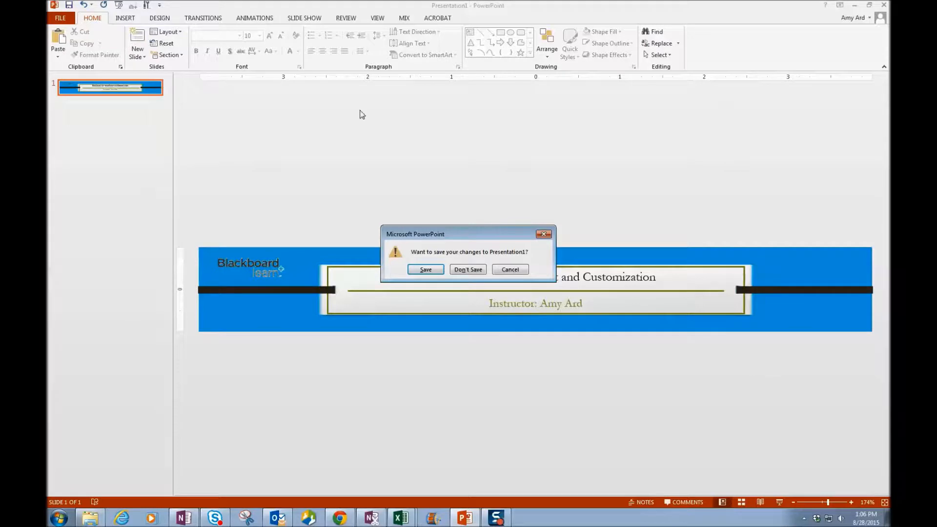
left_click(425, 269)
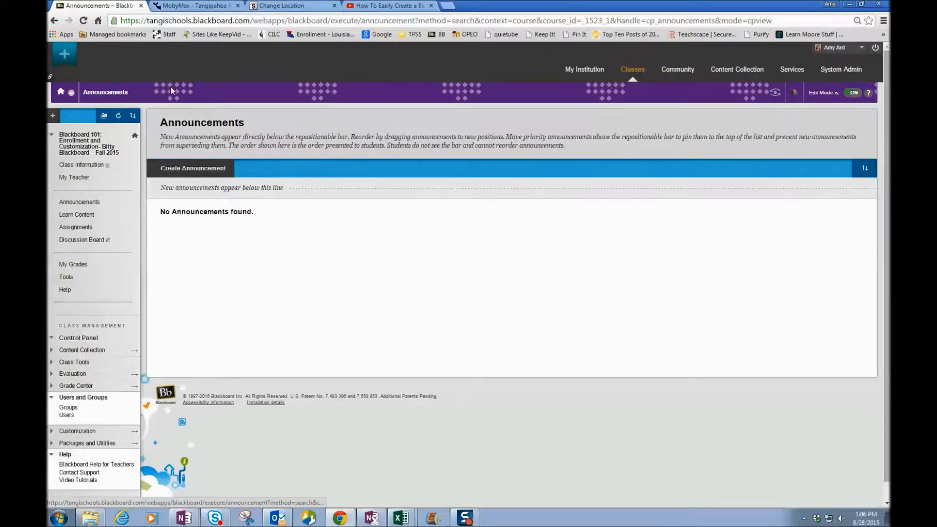
mouse_move(795, 153)
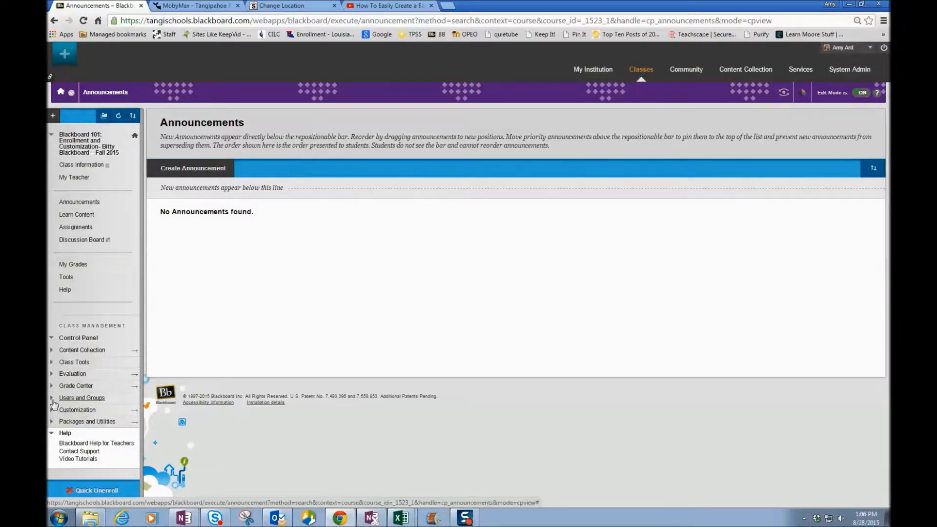
Step: Reach the Teaching Style settings under Customization and bring the Select Banner section into view
left_click(76, 409)
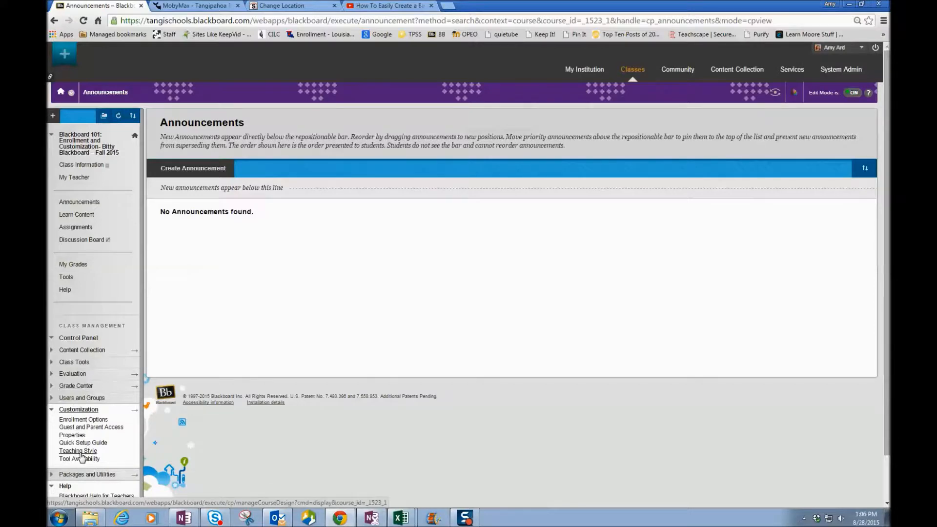
left_click(78, 451)
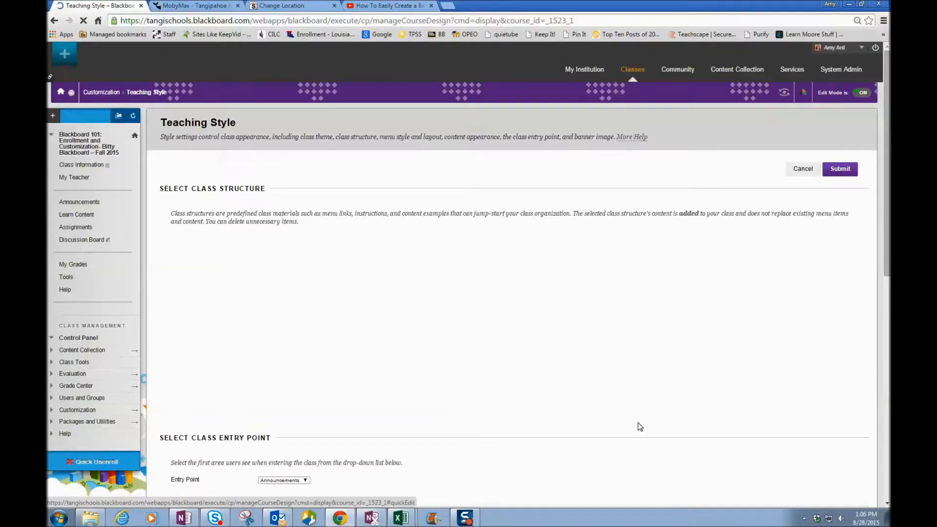
scroll("down", 3)
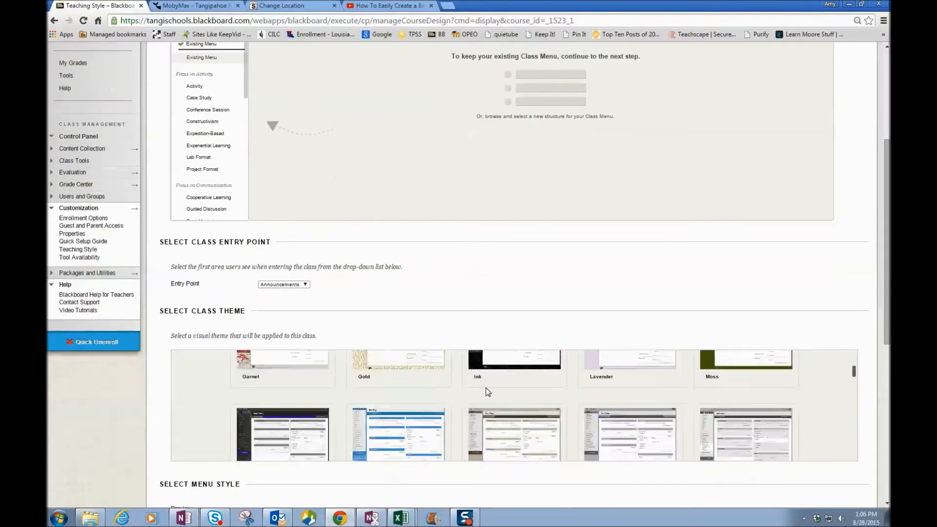
scroll("down", 3)
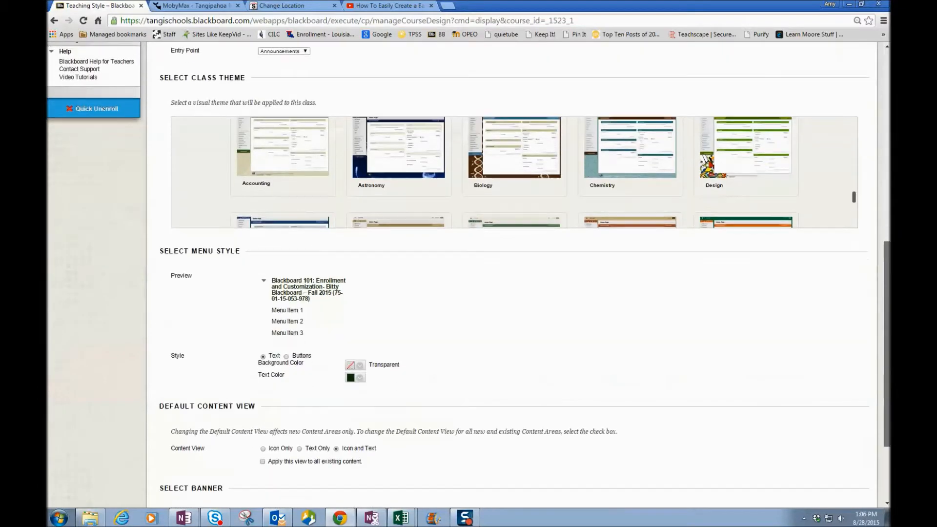
scroll("down", 3)
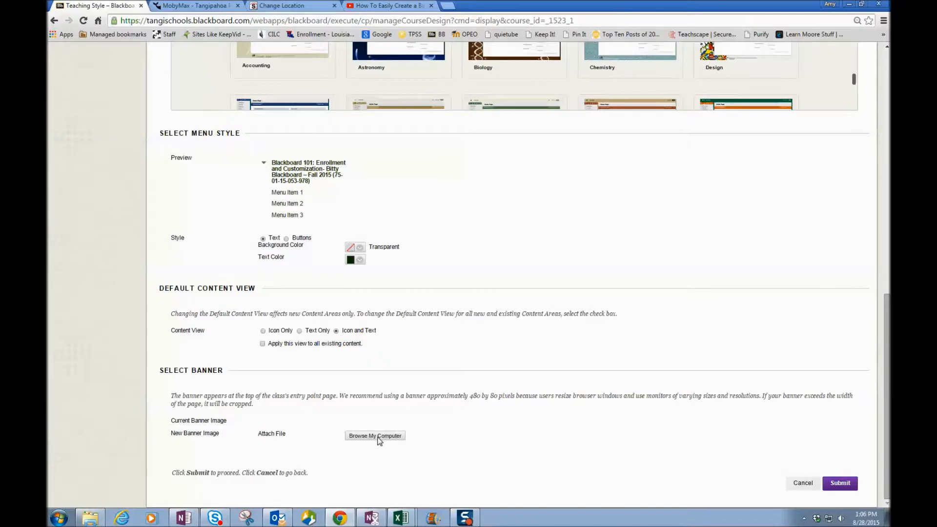
Step: Attach the exported slide JPEG from the Desktop as the course banner image
left_click(375, 436)
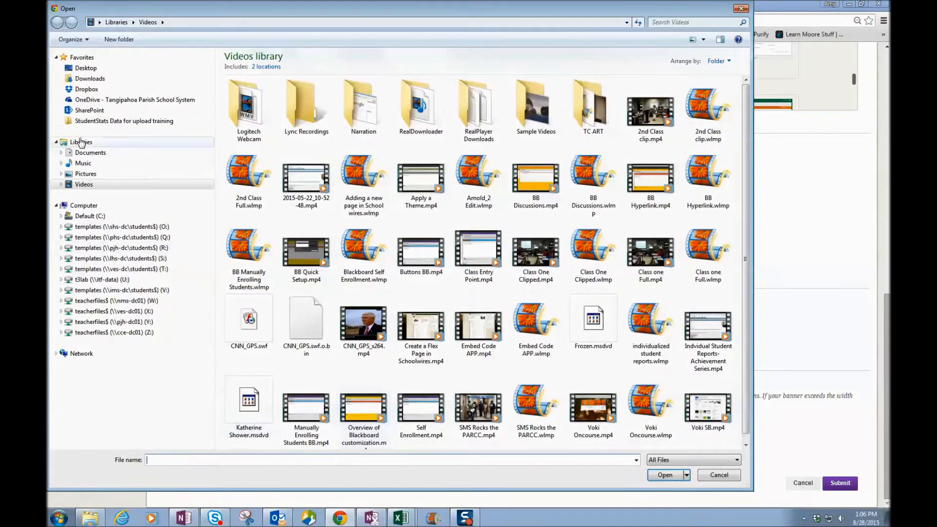
left_click(86, 67)
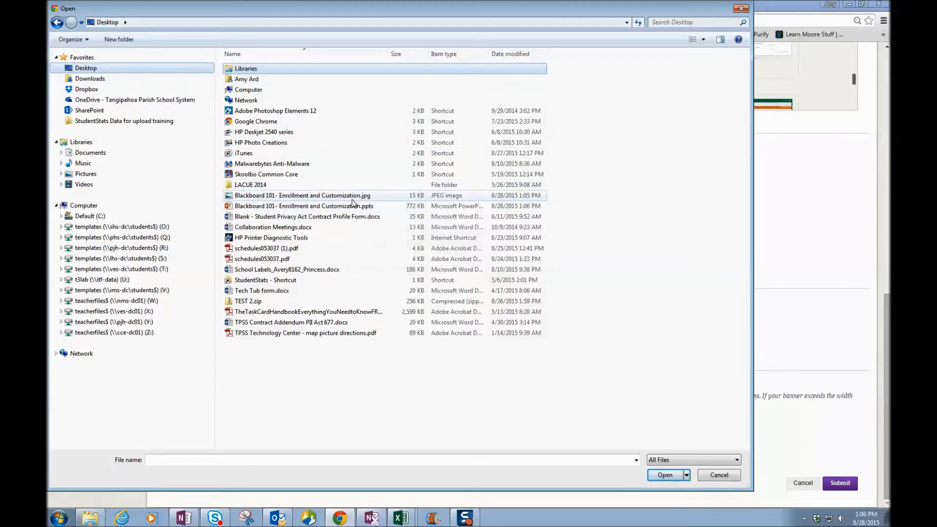
left_click(303, 195)
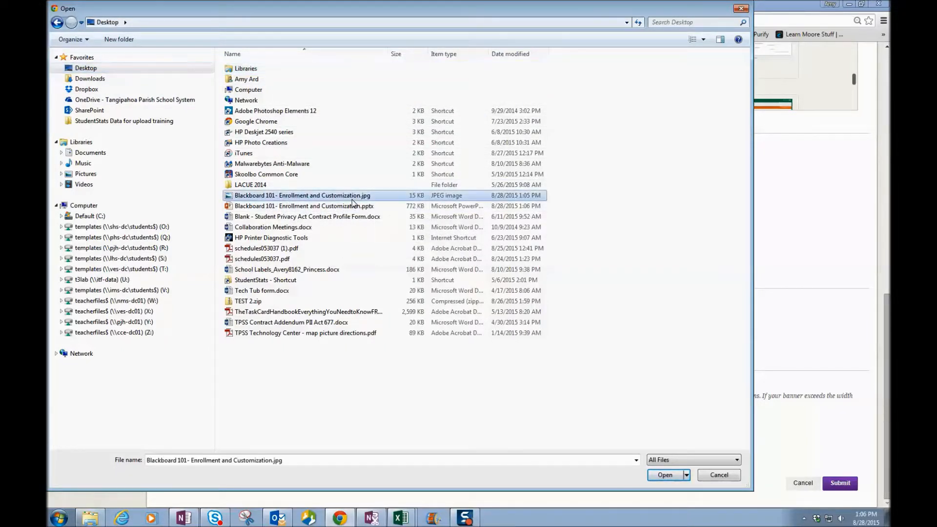
left_click(664, 475)
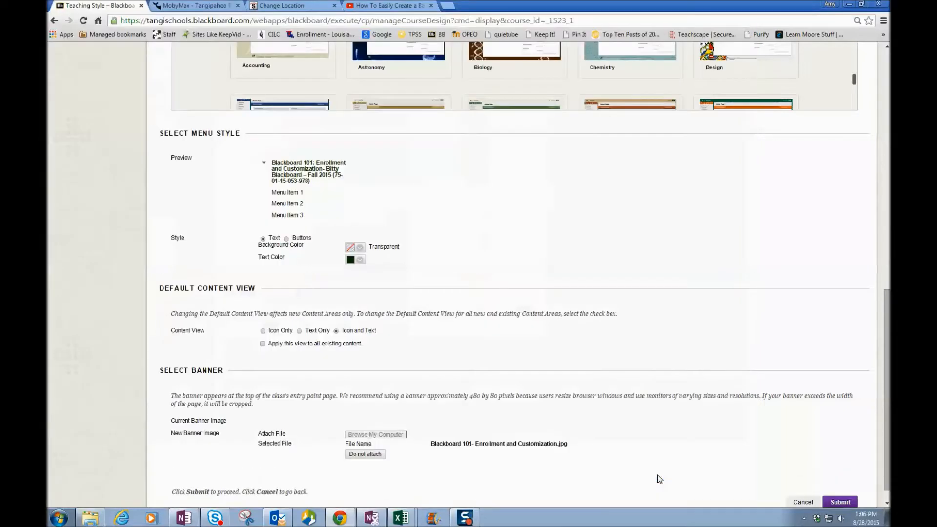
Step: Submit the teaching style changes and view the new banner on the course Announcements page
scroll("down", 3)
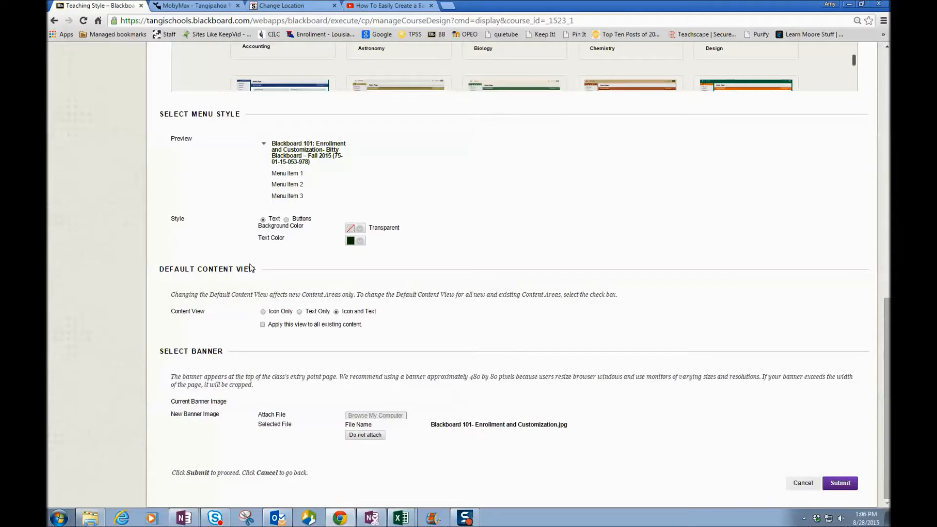
left_click(840, 483)
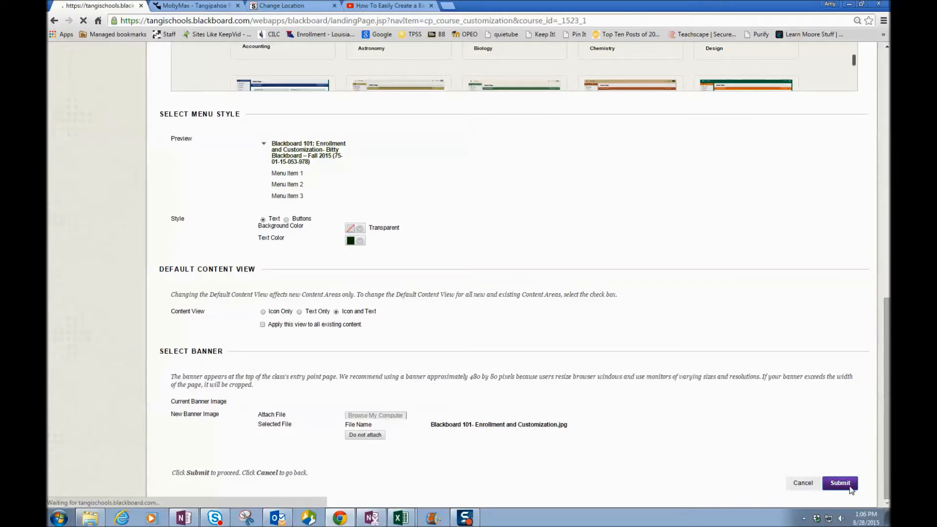
left_click(840, 483)
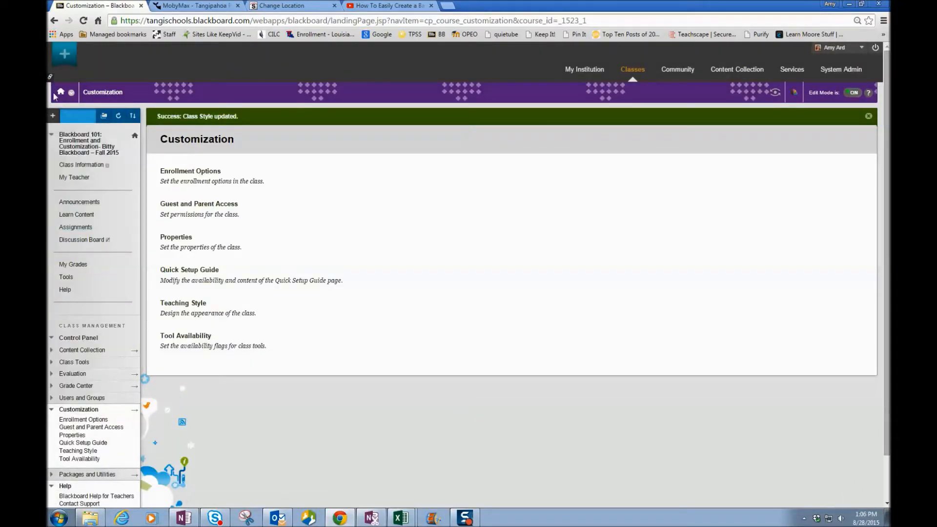
left_click(79, 201)
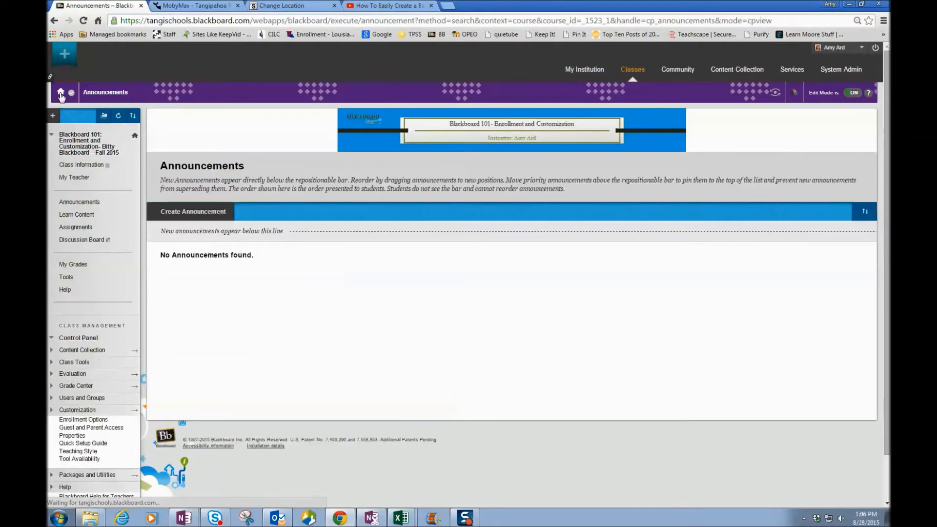